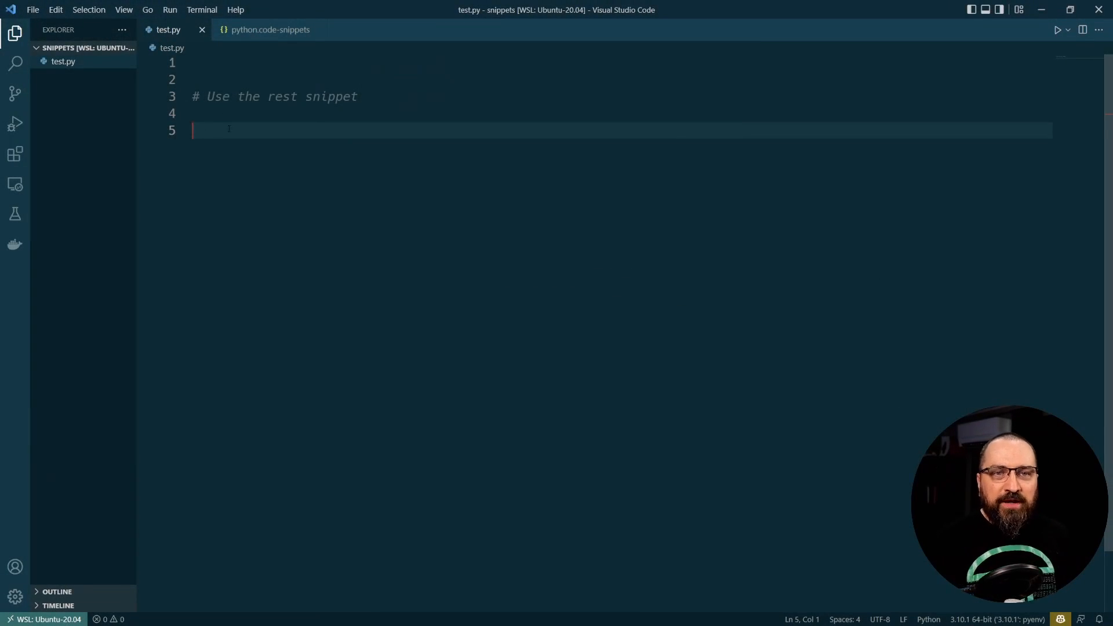
Type the restget prefix in test.py and accept the snippet to preview its GET request code
text(r)
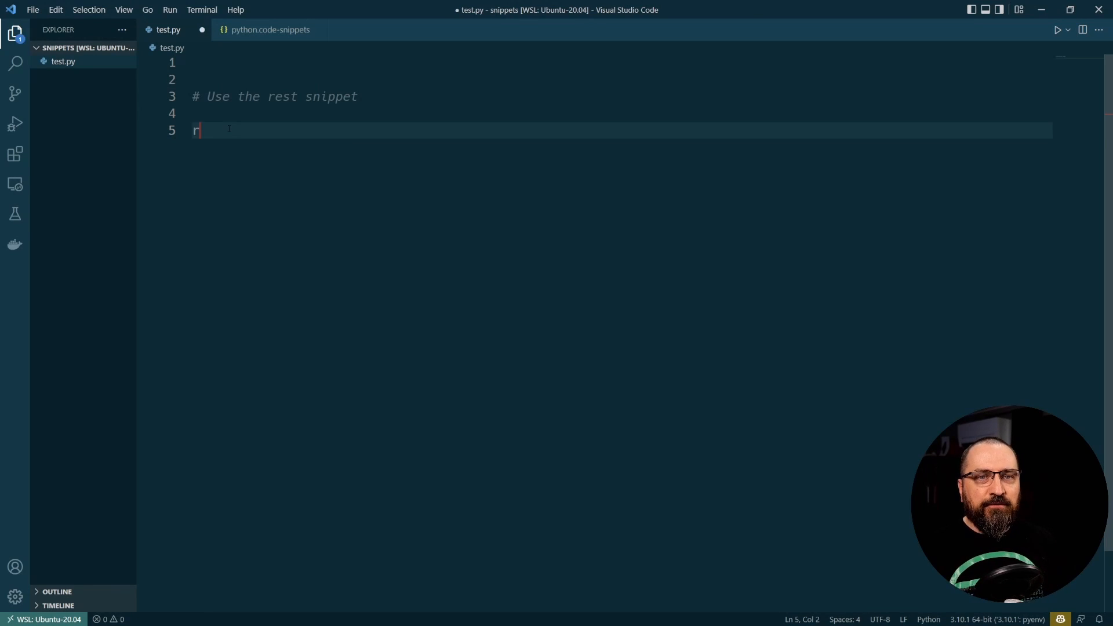
text(estget)
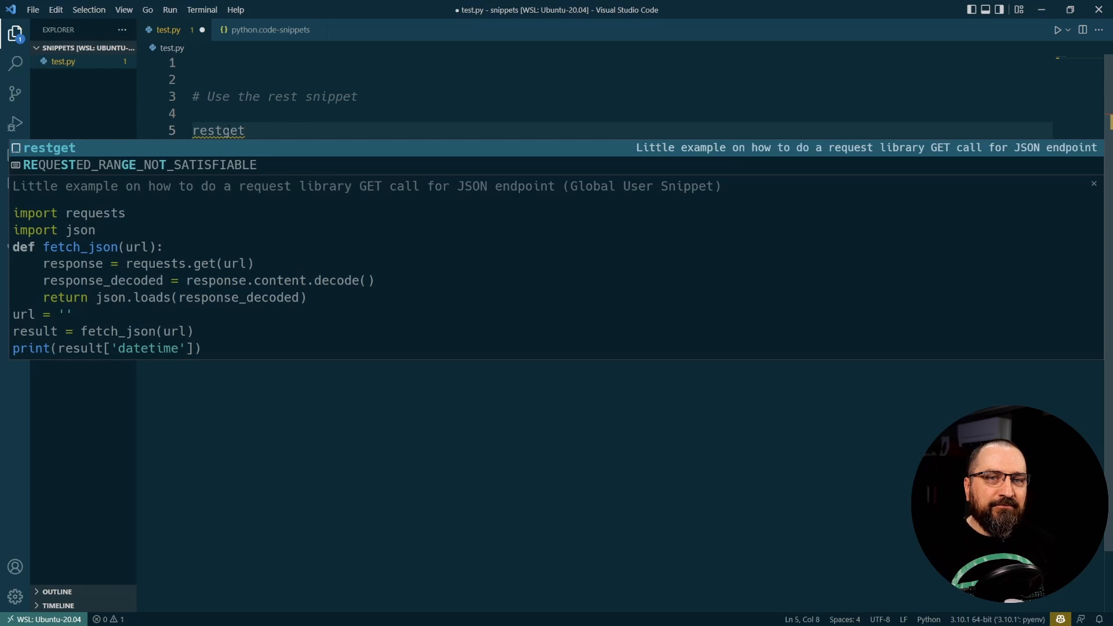
key(Tab)
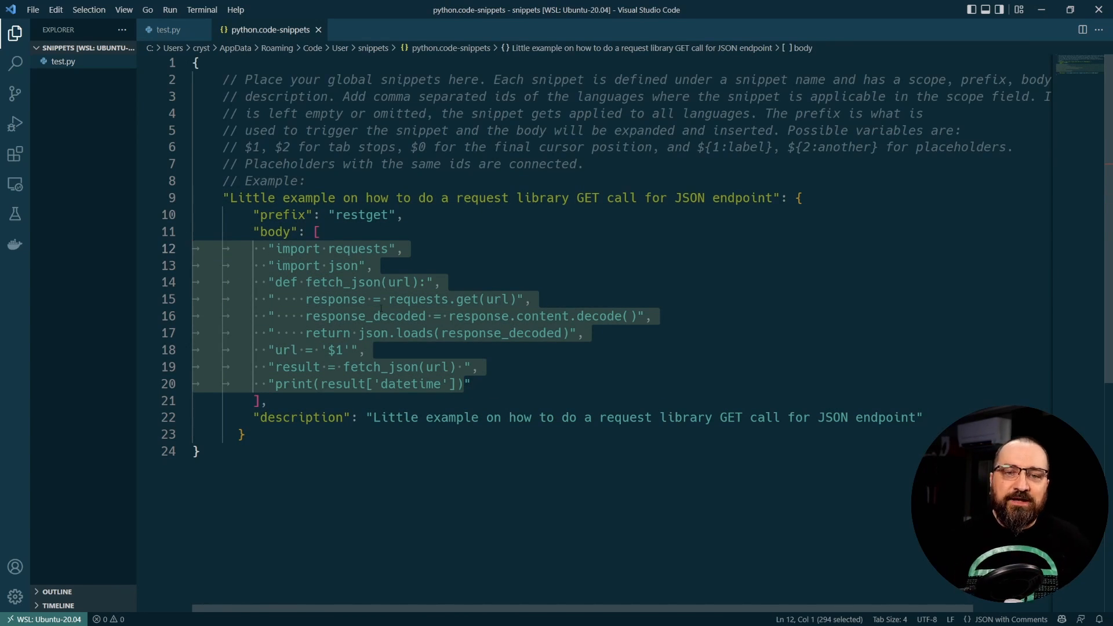
click(472, 316)
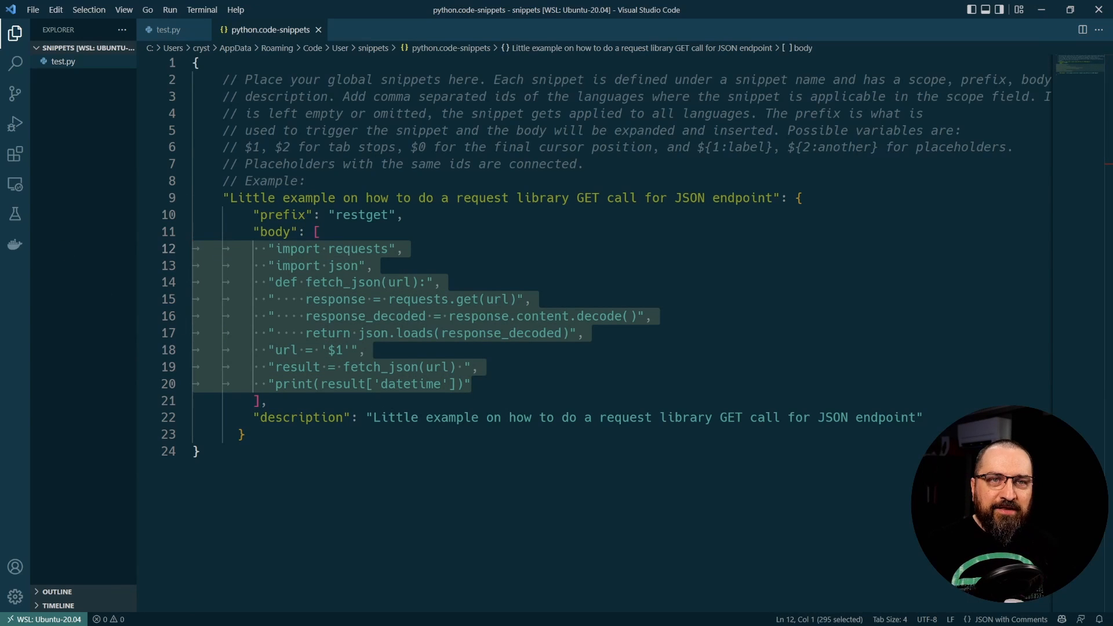
click(142, 9)
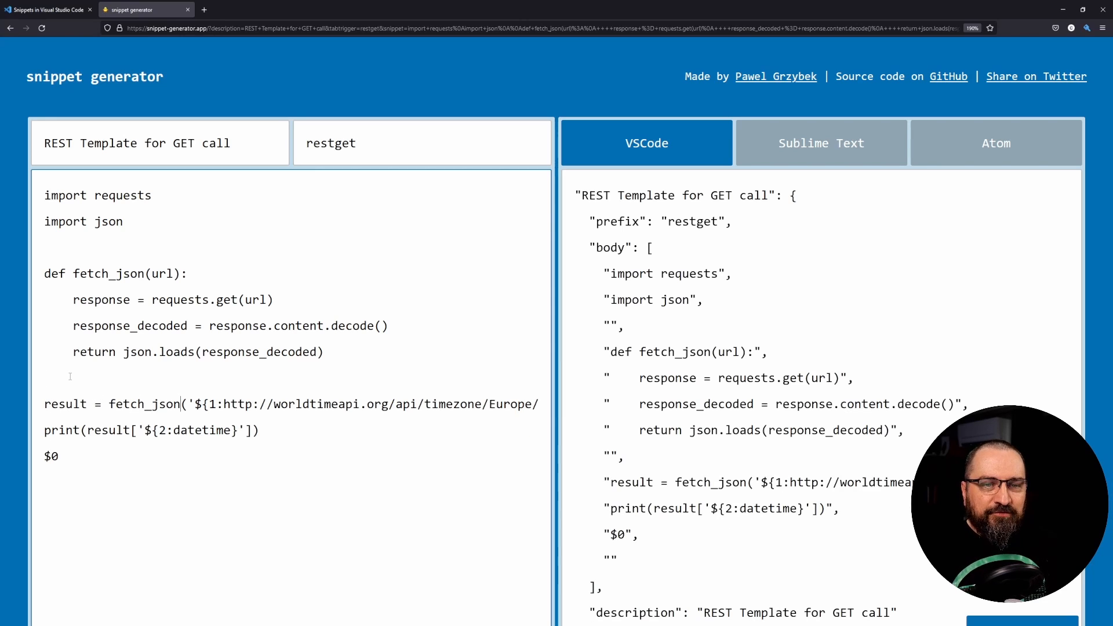
Mark the URL and datetime placeholders in the restget snippet code and review the VS Code output
double_click(206, 404)
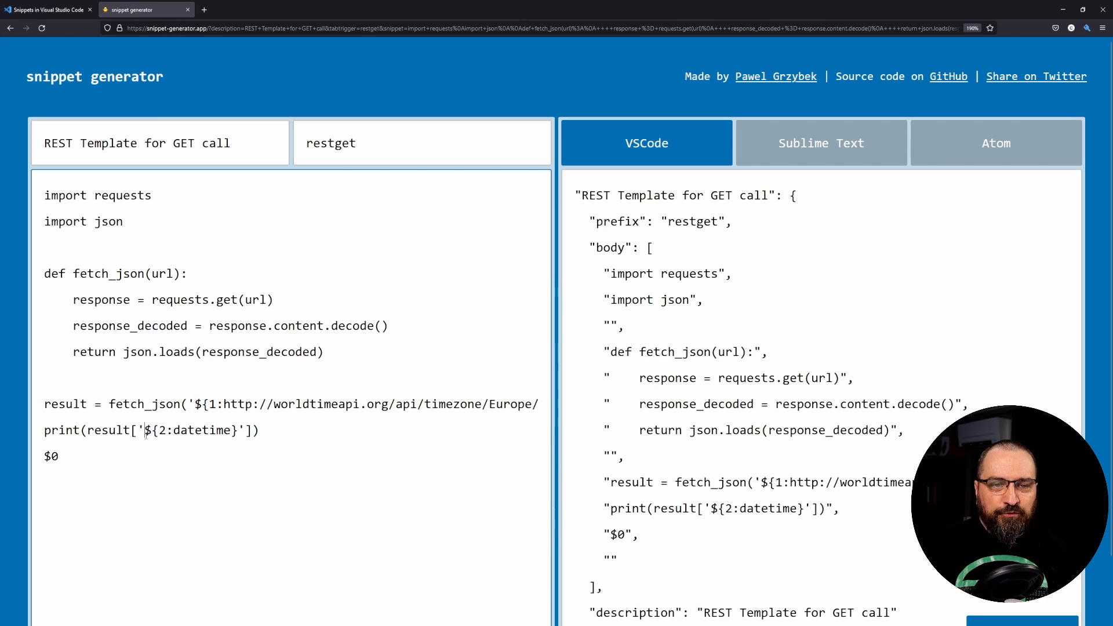
double_click(54, 456)
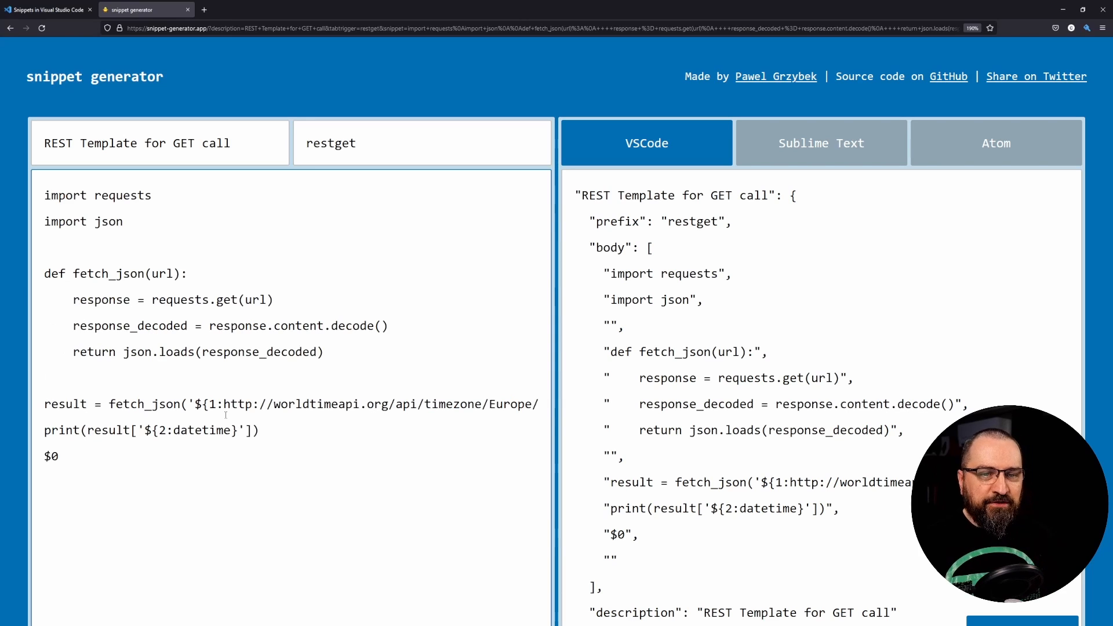
scroll(down, 3)
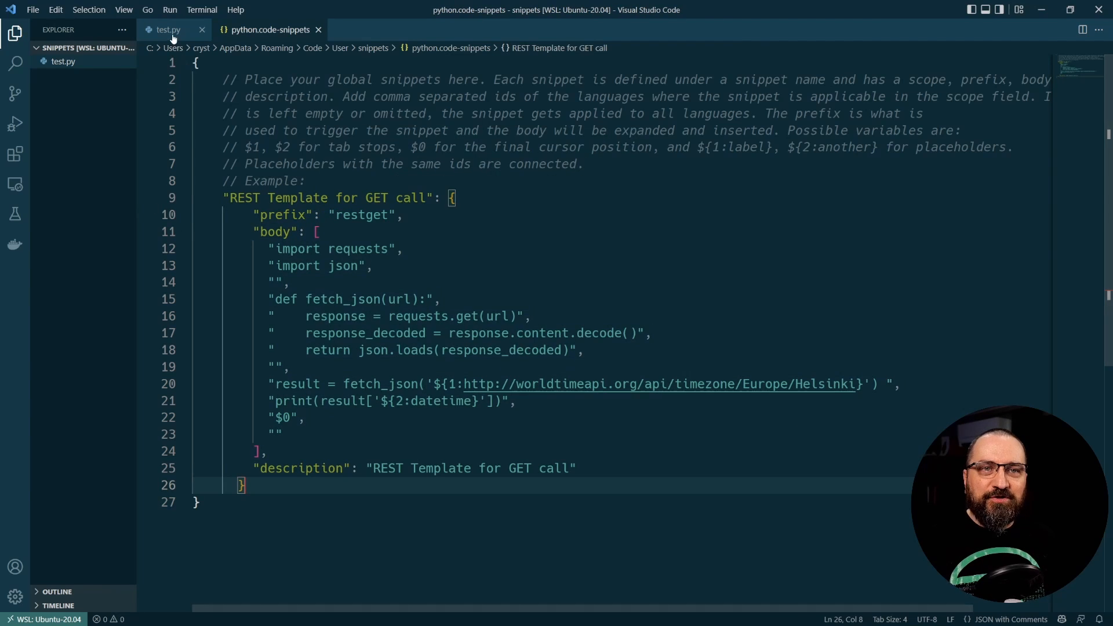
Expand the restget snippet in test.py, then select the inserted code to replace it
click(168, 29)
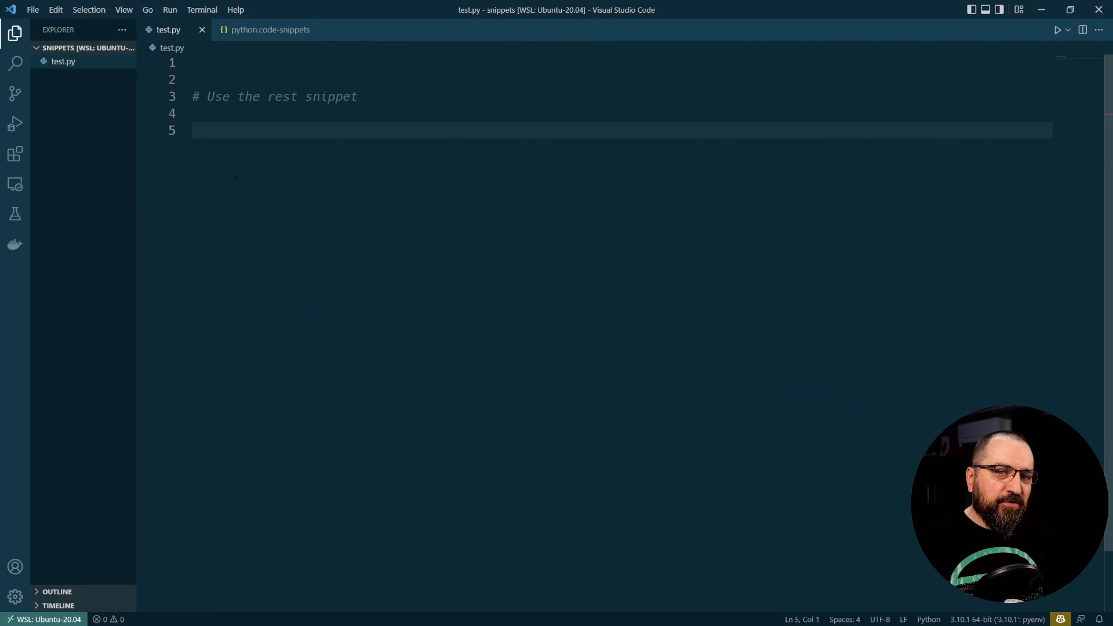
text(rest)
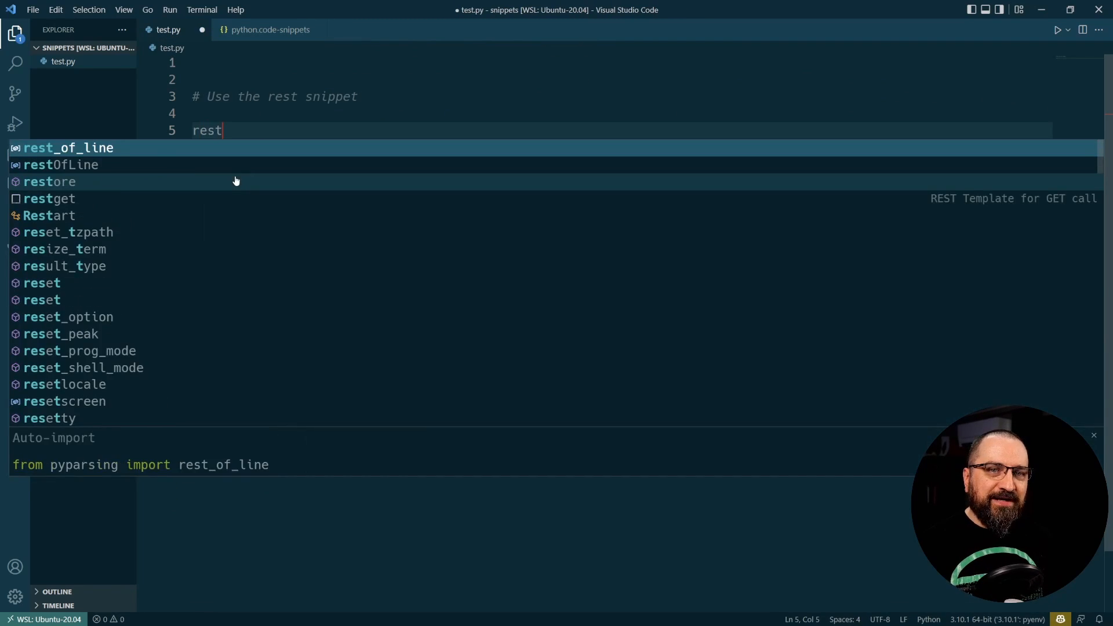
key(Tab)
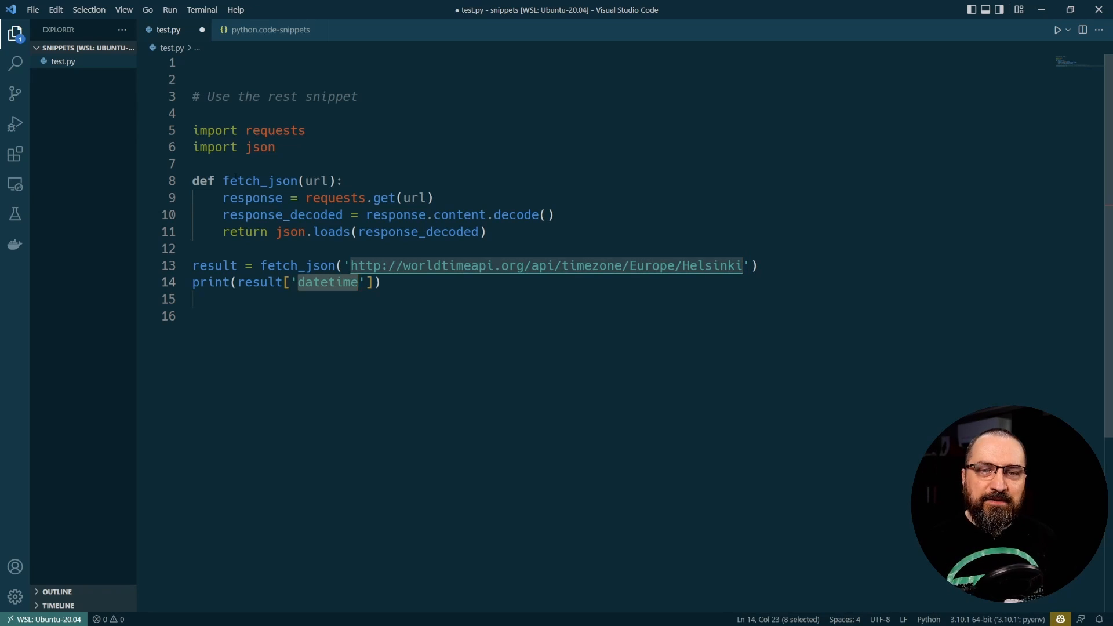
click(199, 299)
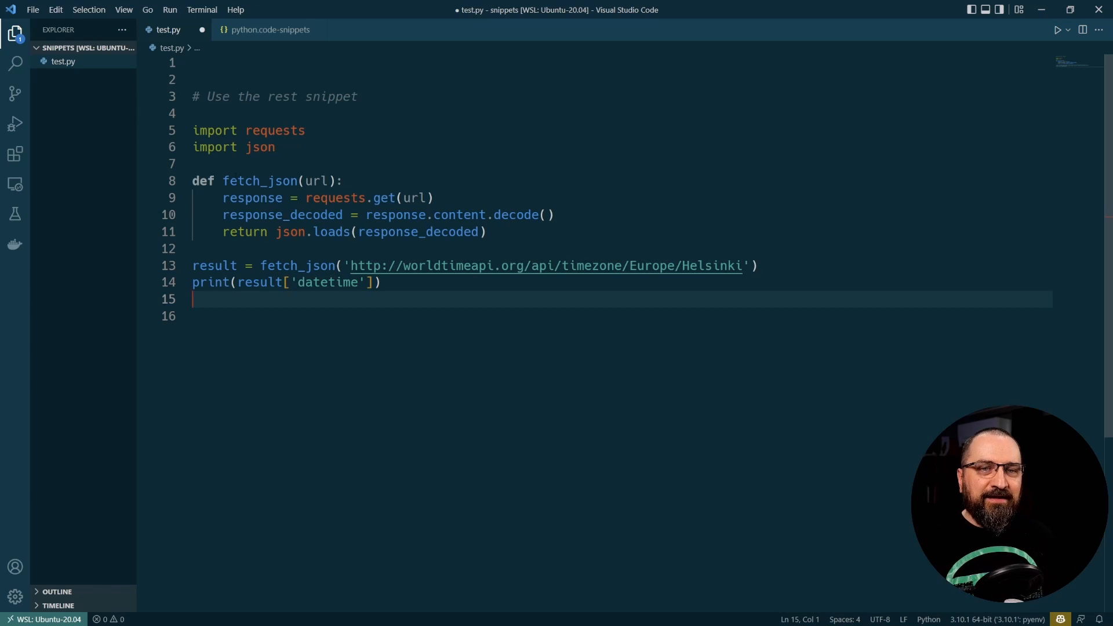
key(Enter)
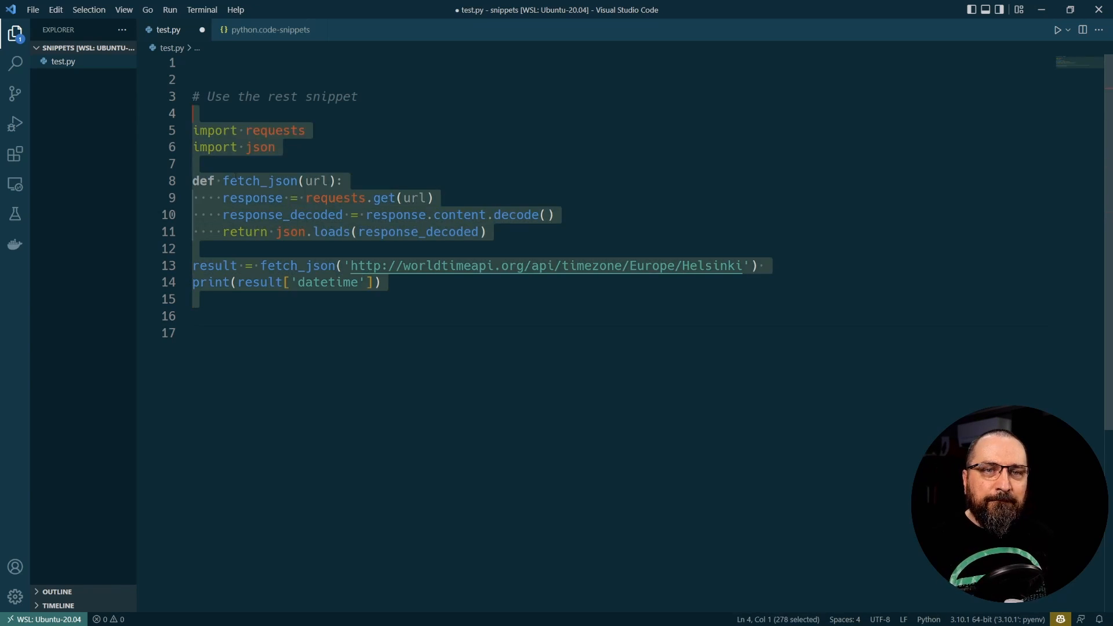
Re-expand restget and fill its placeholders, entering 'time' in the datetime key
text(restge)
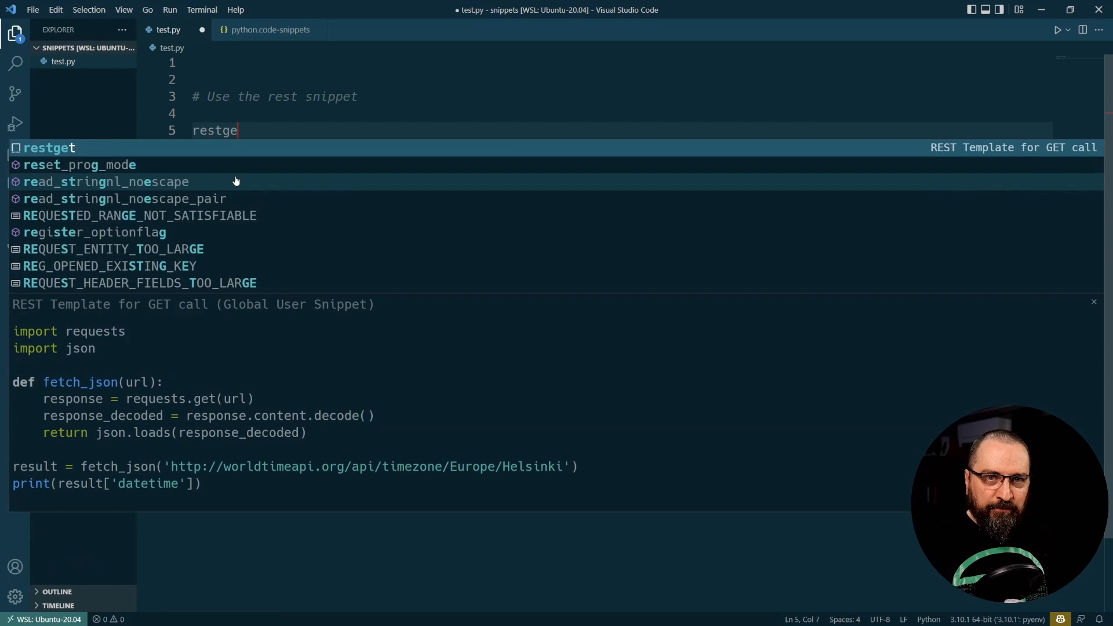
key(Tab)
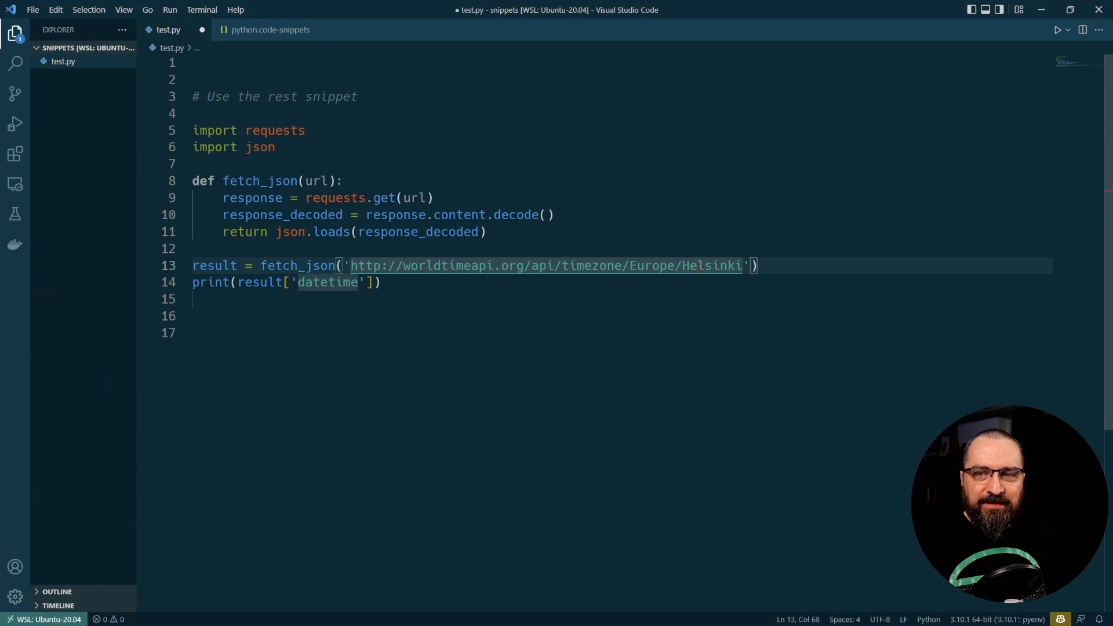
text(A)
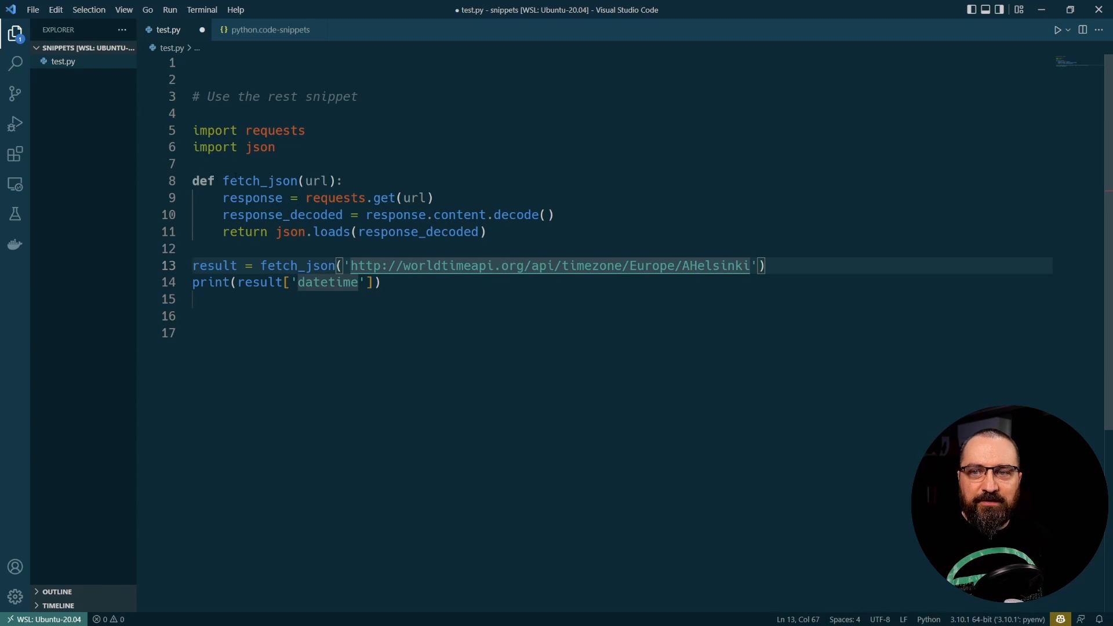
click(289, 281)
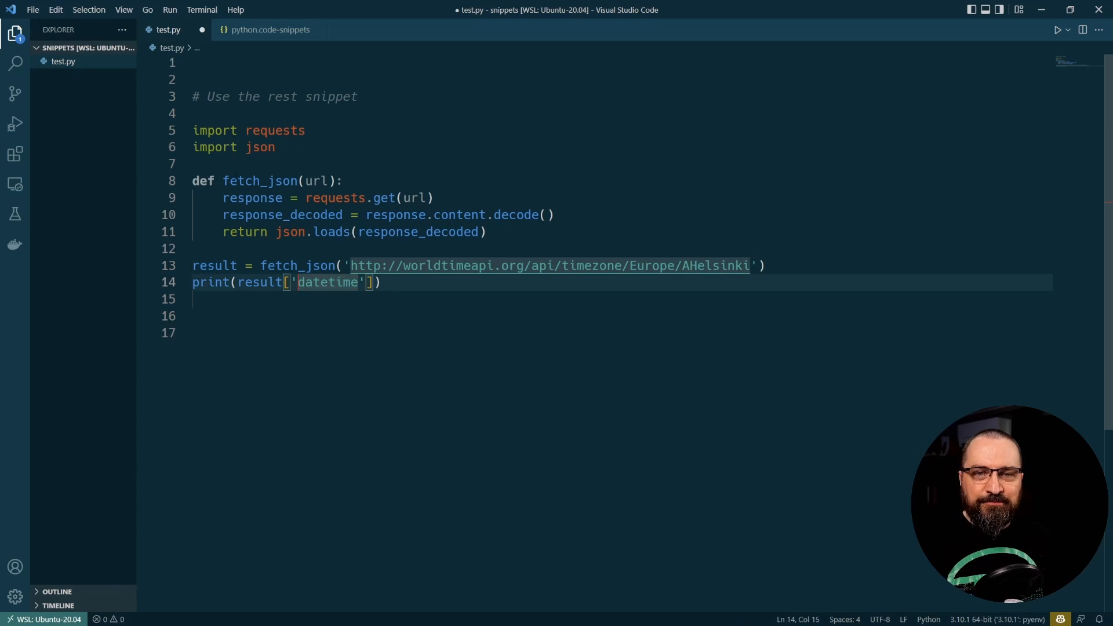
double_click(327, 283)
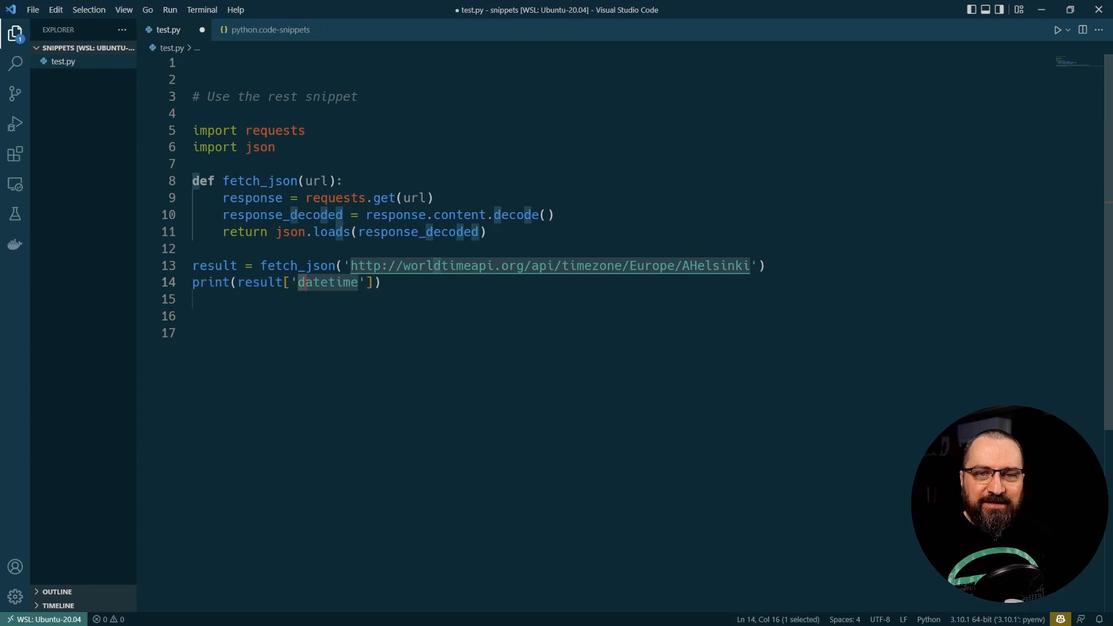
text(time)
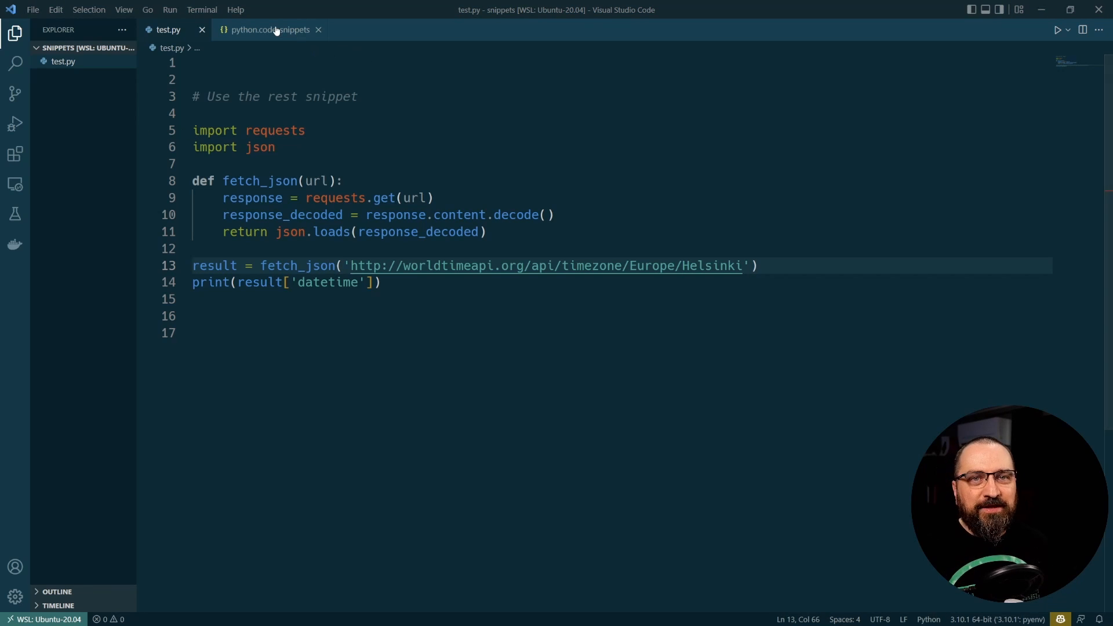
Rename the snippet 'REST Template for any call' with prefix restcall and select the VS Code output
click(268, 30)
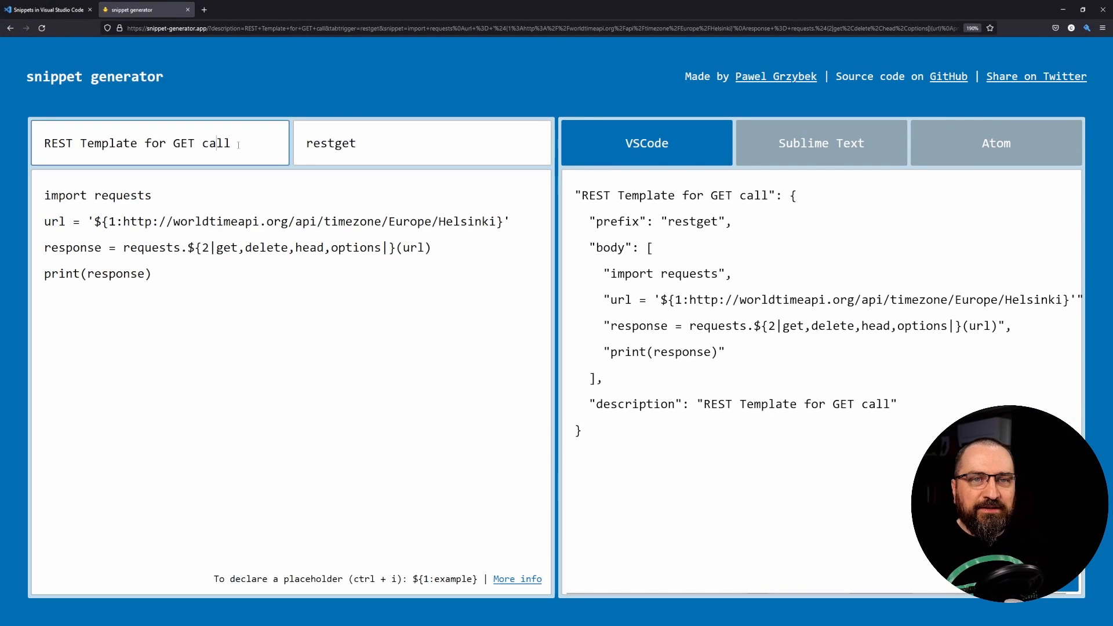
text(any)
click(422, 143)
text(c)
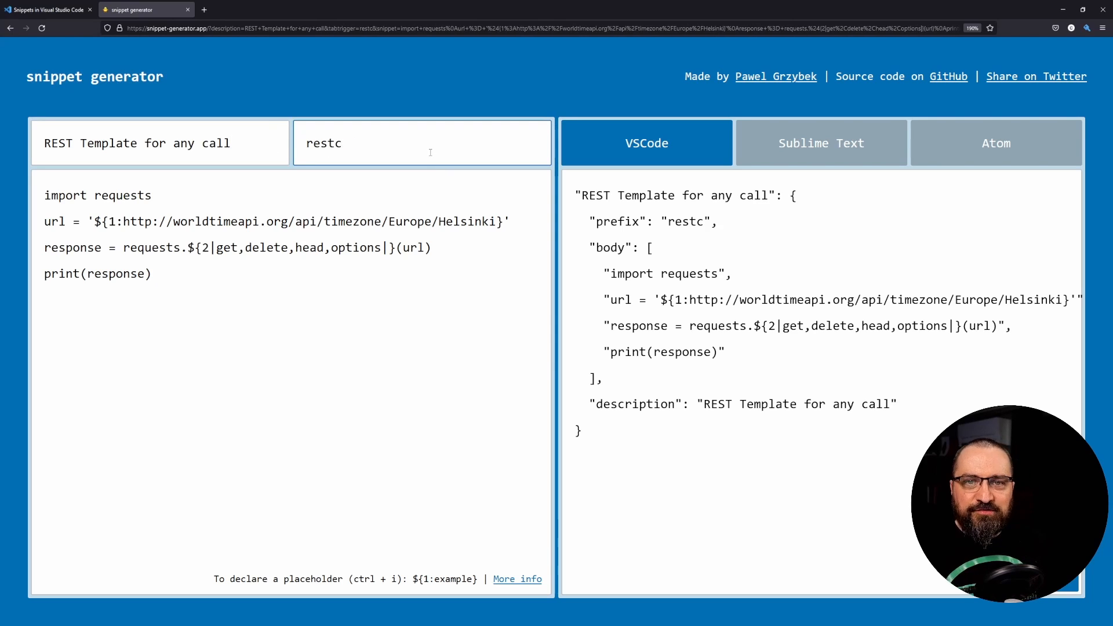
text(all)
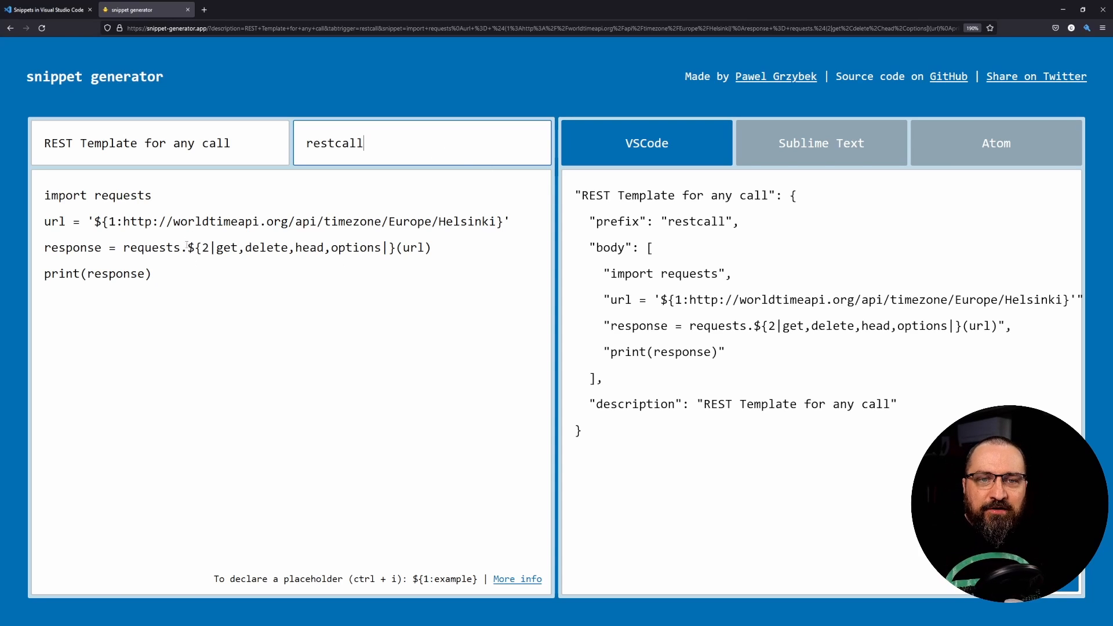
double_click(291, 246)
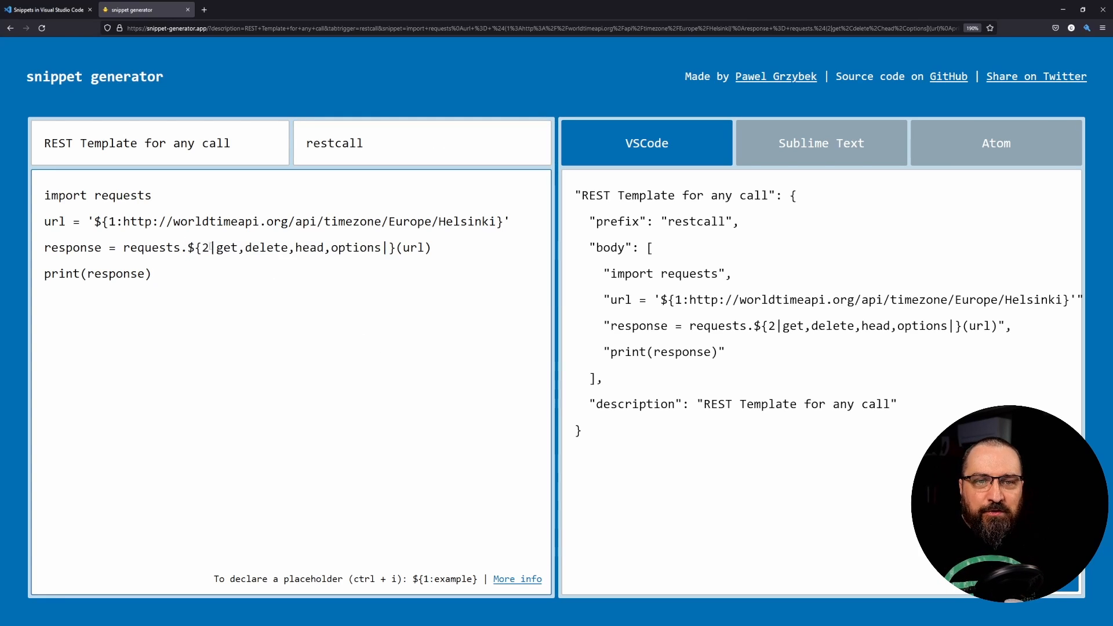
drag(213, 247, 368, 247)
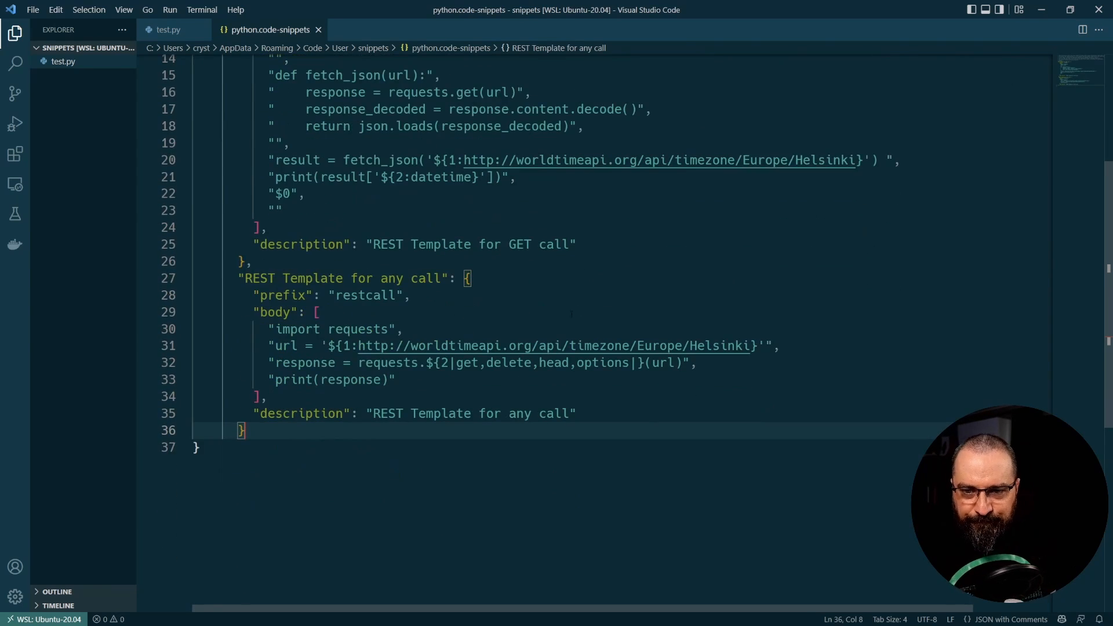
In test.py, type rest and pick a snippet from the restcall/restget suggestions
click(168, 29)
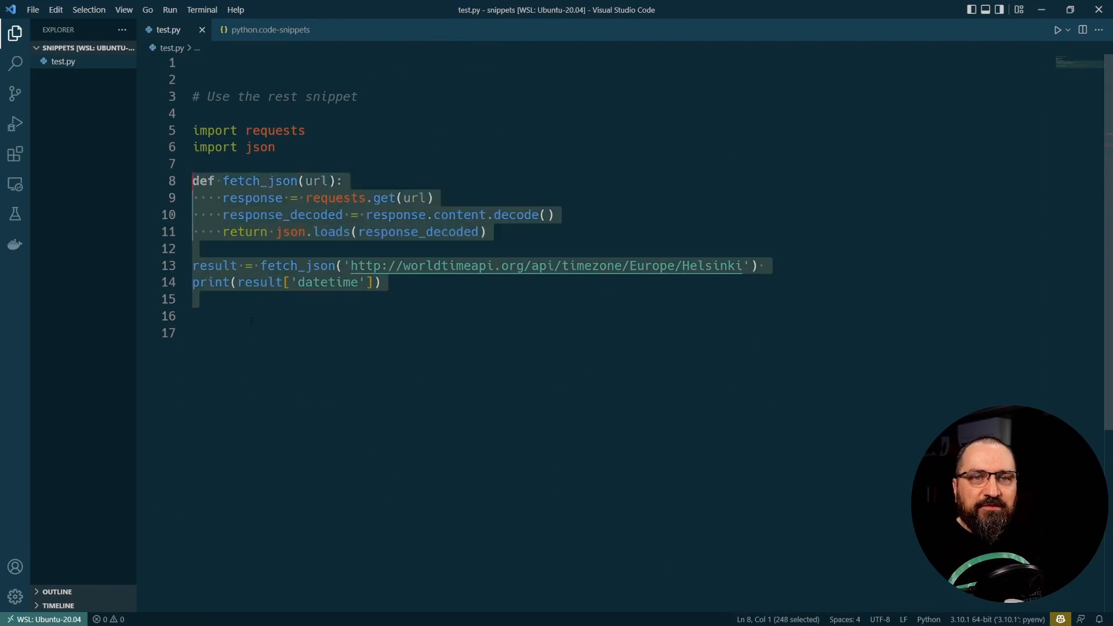
text(rest)
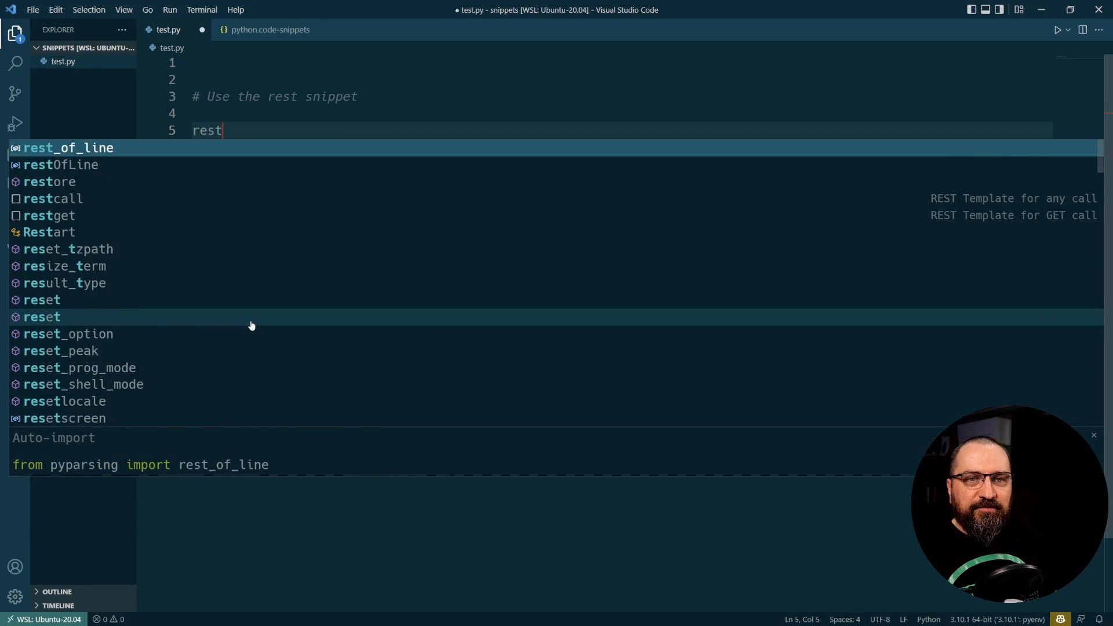
key(Tab)
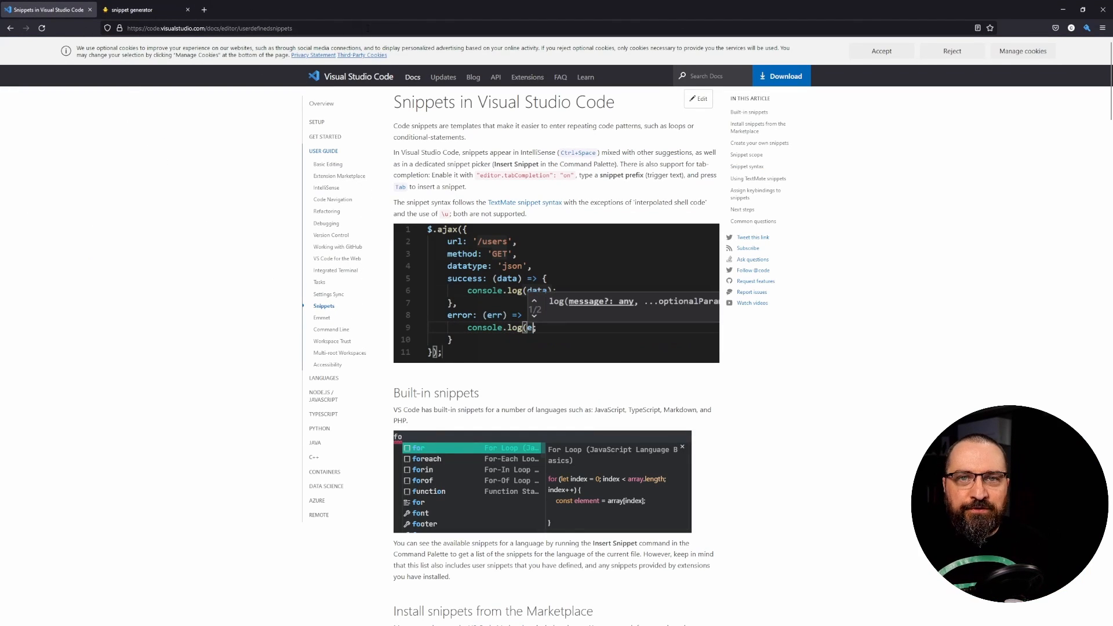
Scroll the Snippets guide down to the Variables section listing TM_SELECTED_TEXT
scroll(down, 3)
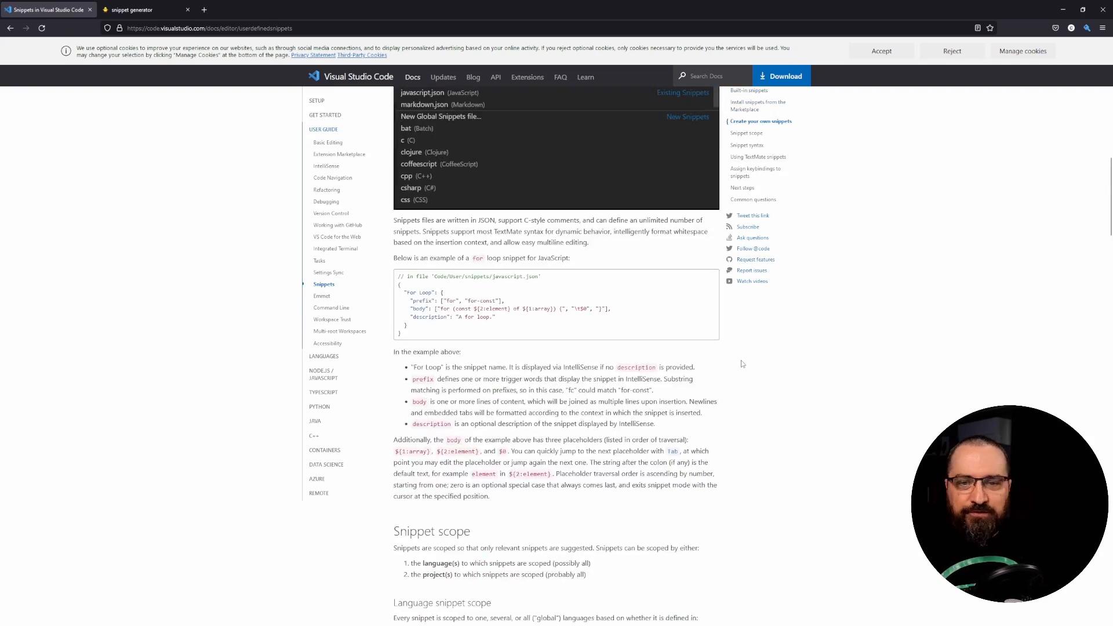
scroll(down, 3)
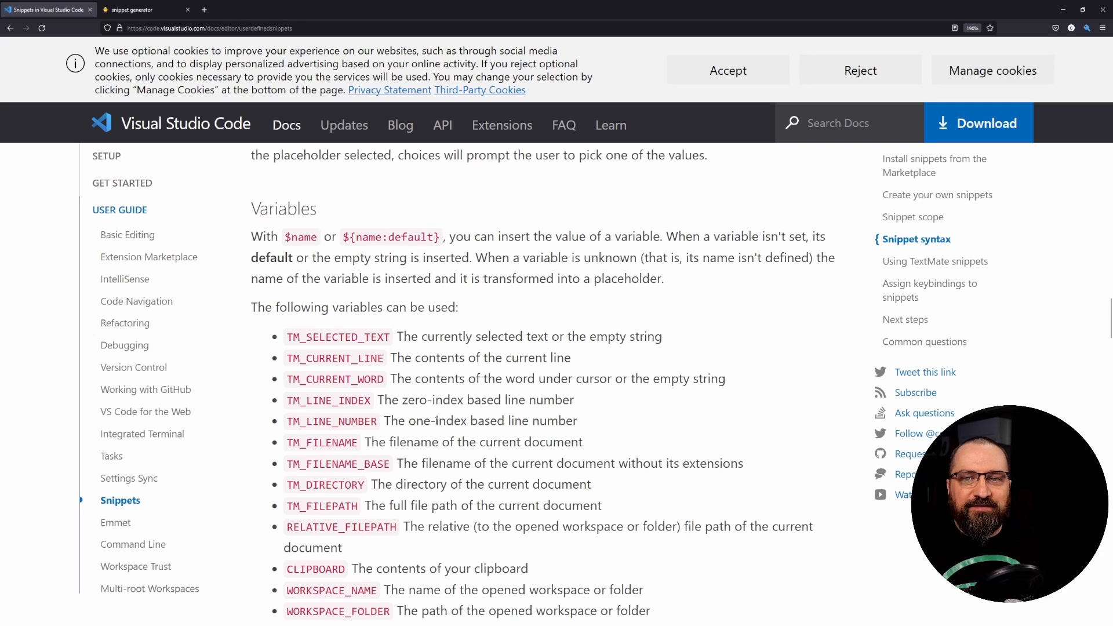
scroll(down, 3)
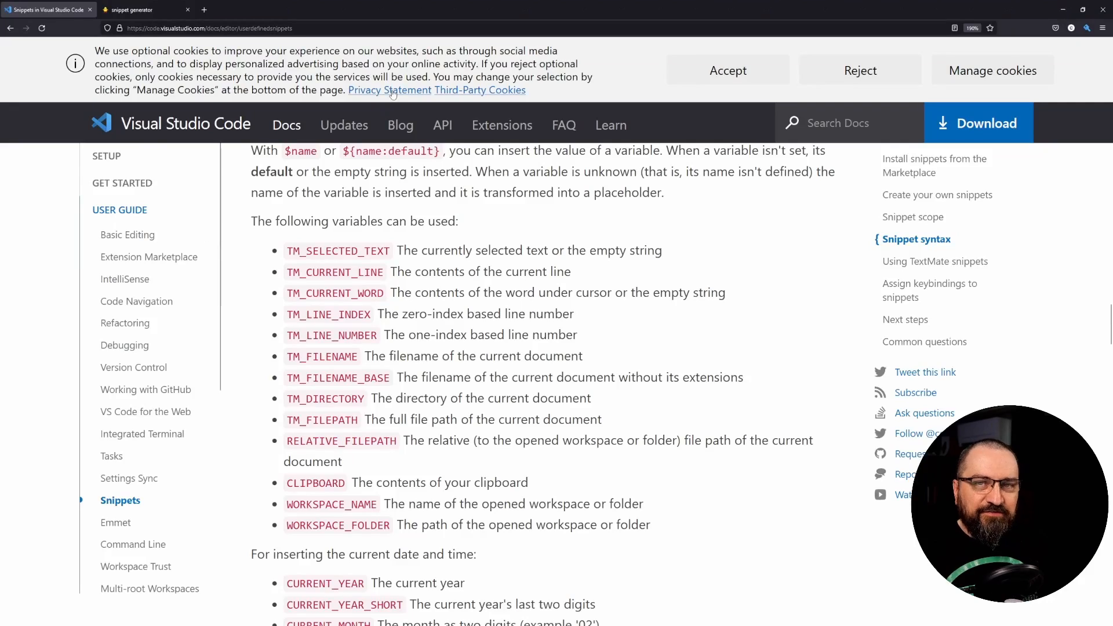
Set prefix to variables and description to 'Variables snippets', then select body text to replace
click(135, 10)
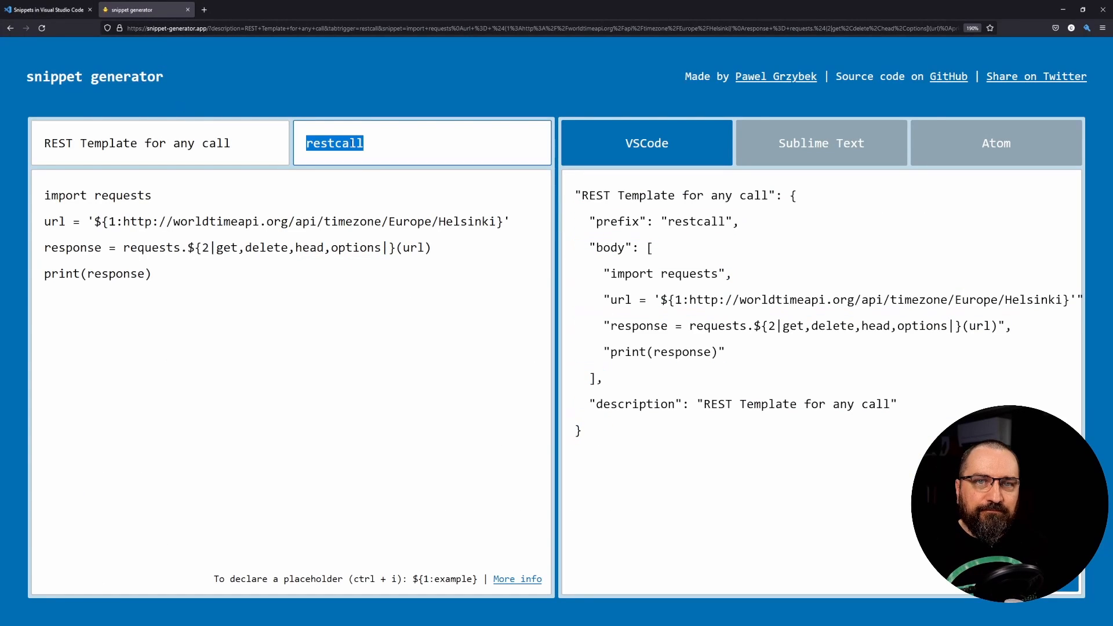
text(variables)
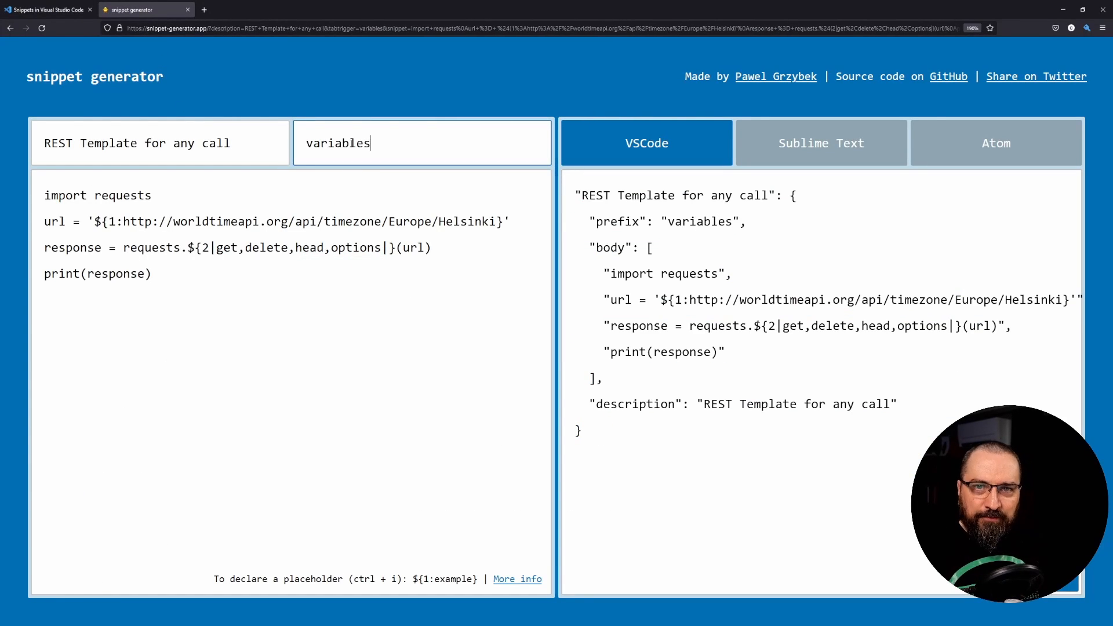
text(Var)
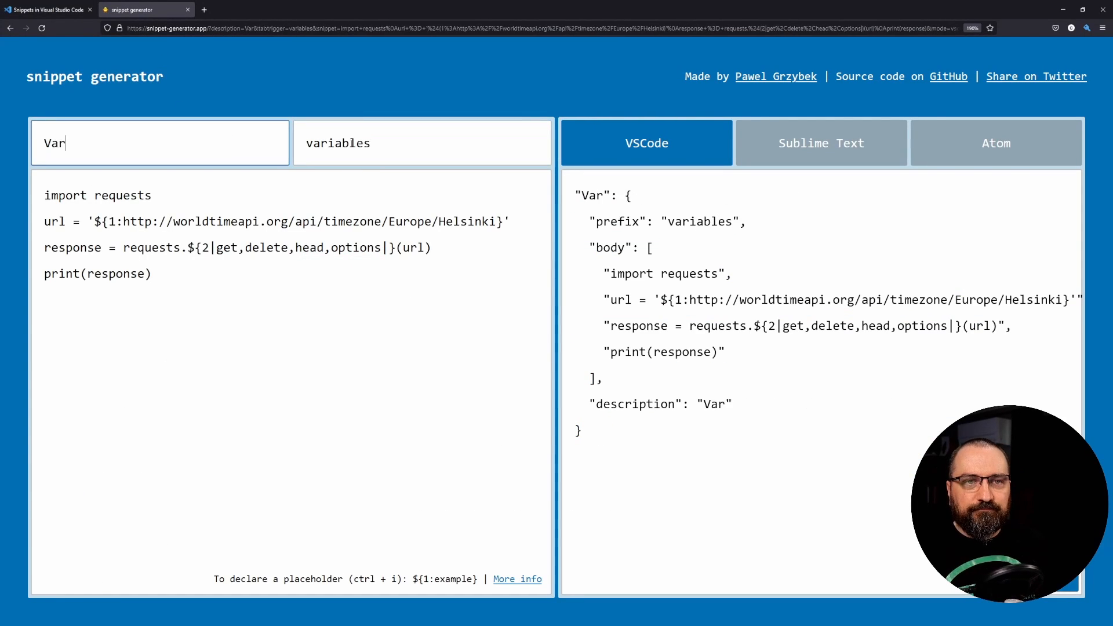
text(ariables snippets)
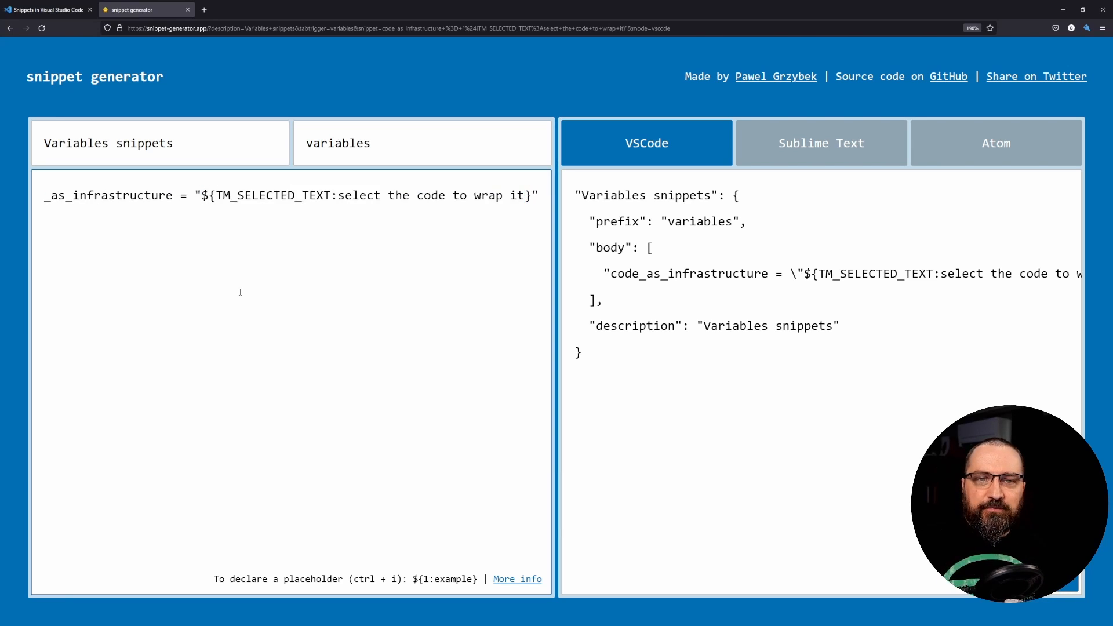
double_click(273, 195)
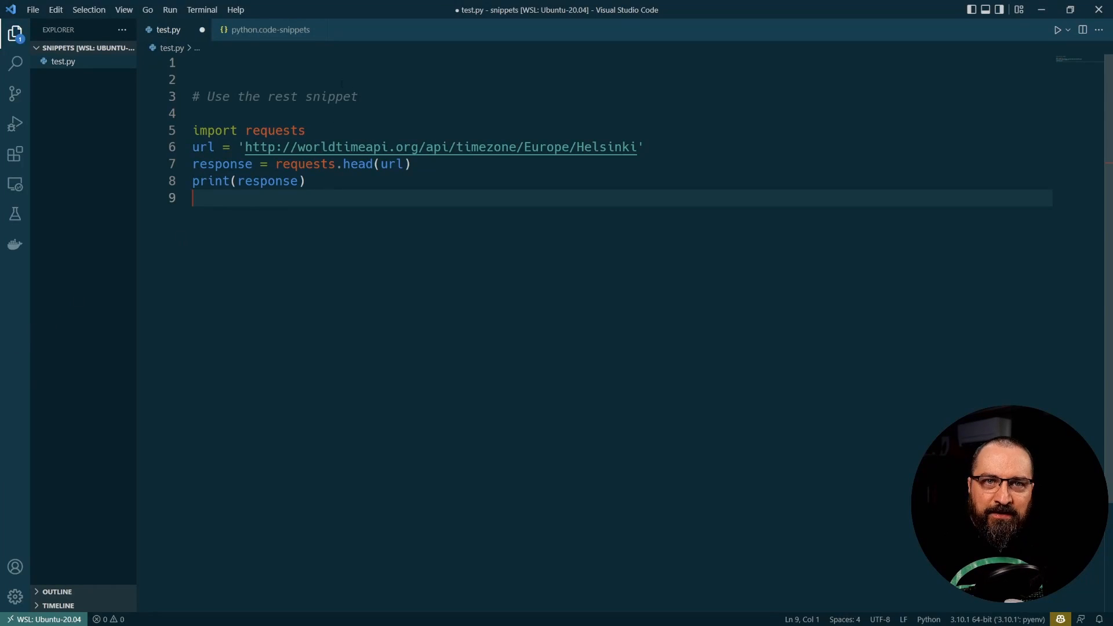
click(269, 28)
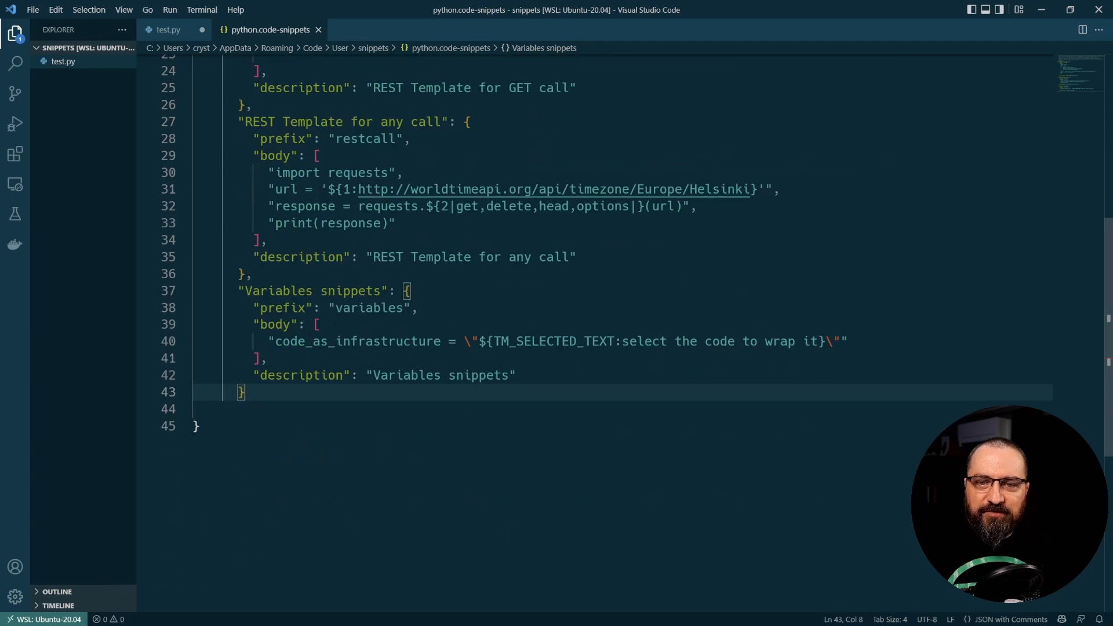
click(168, 29)
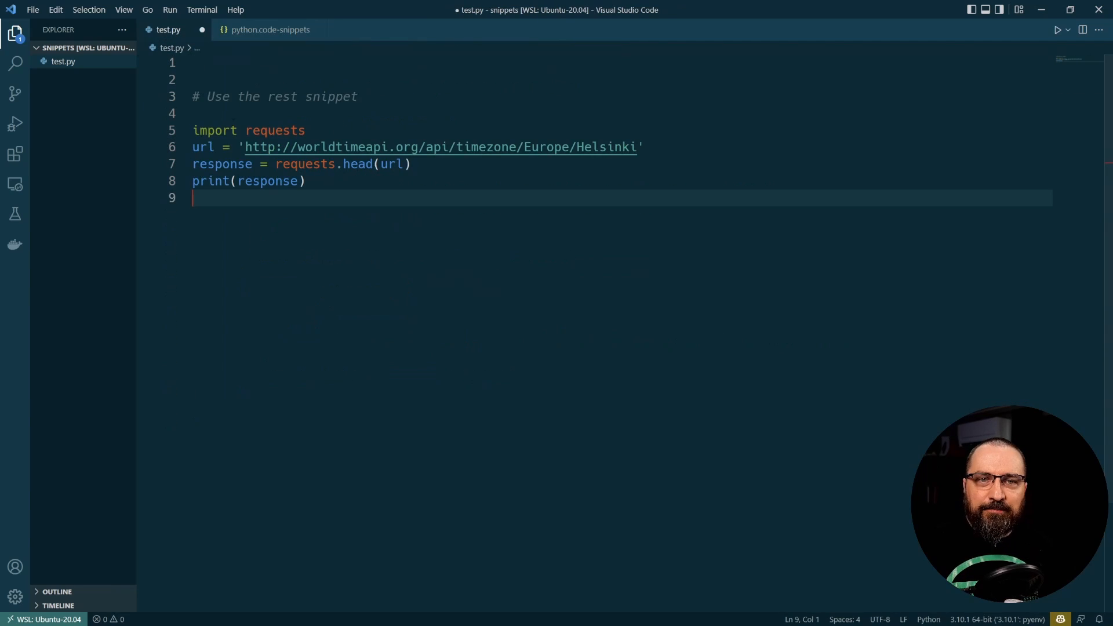
Add a new line after print(response) reading 'HIHO WORLD!'
key(Enter)
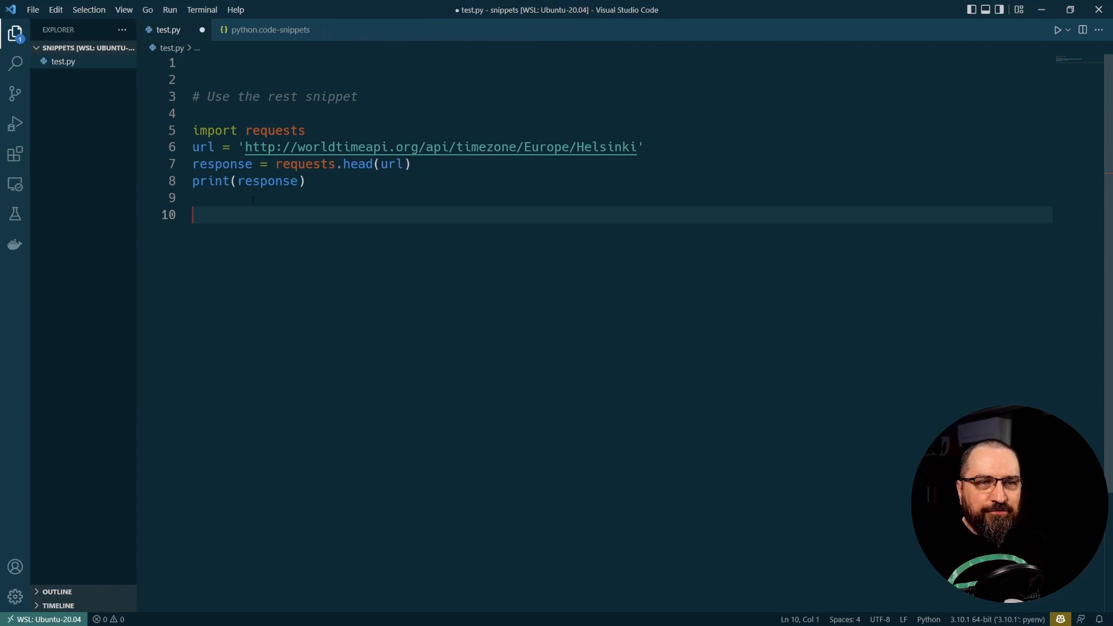
text(H)
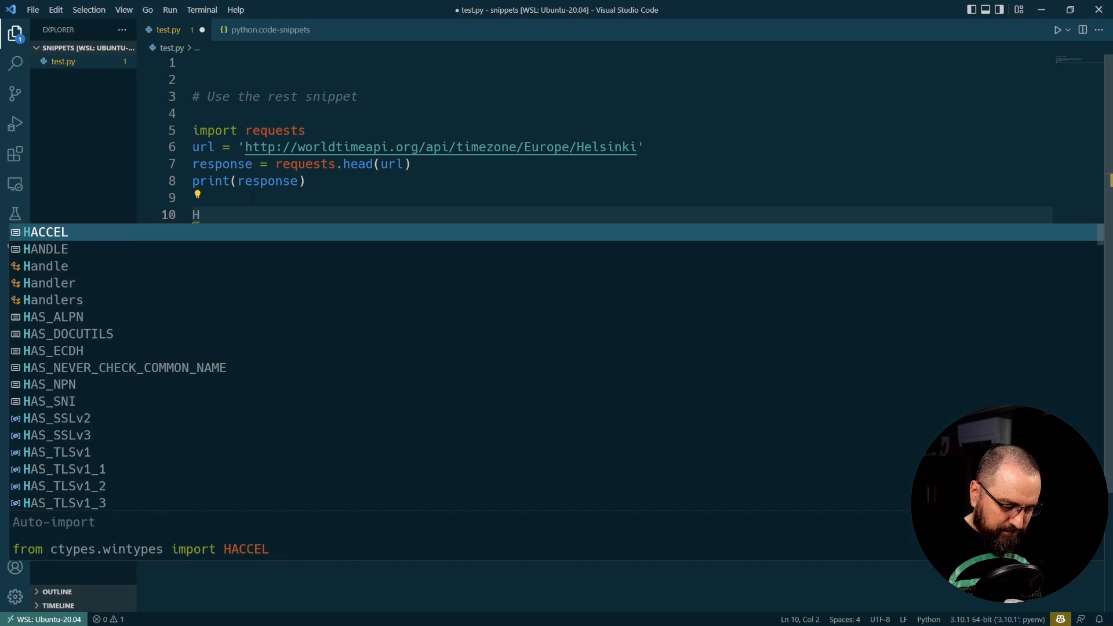
text(IHO WORLD!)
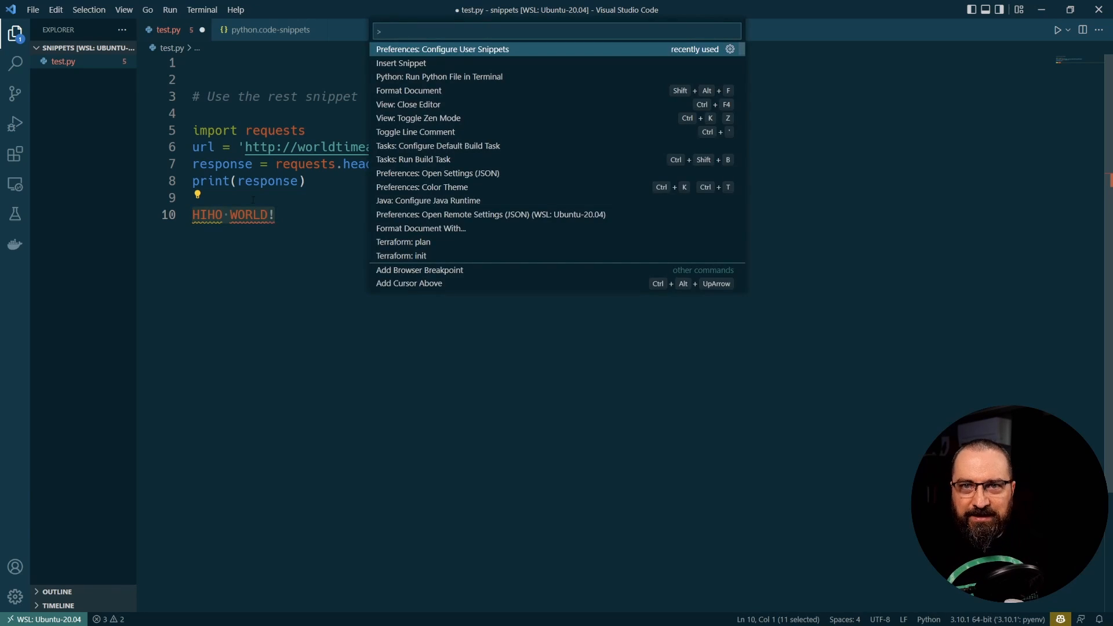
Wrap HIHO WORLD! with the variables snippet, save test.py, and reopen python.code-snippets
click(400, 63)
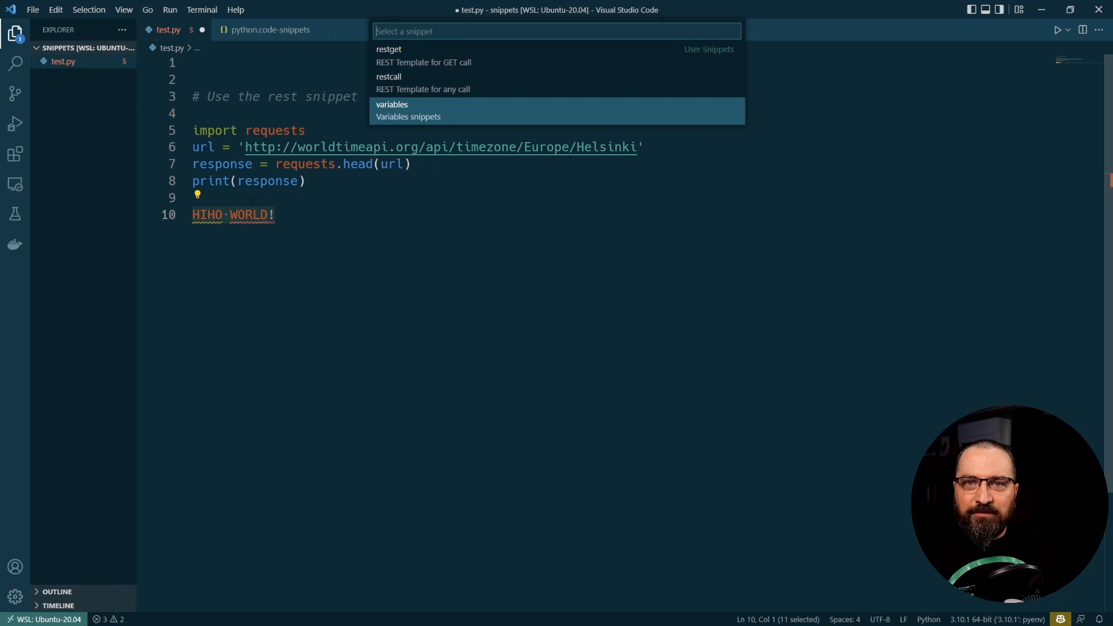
click(408, 110)
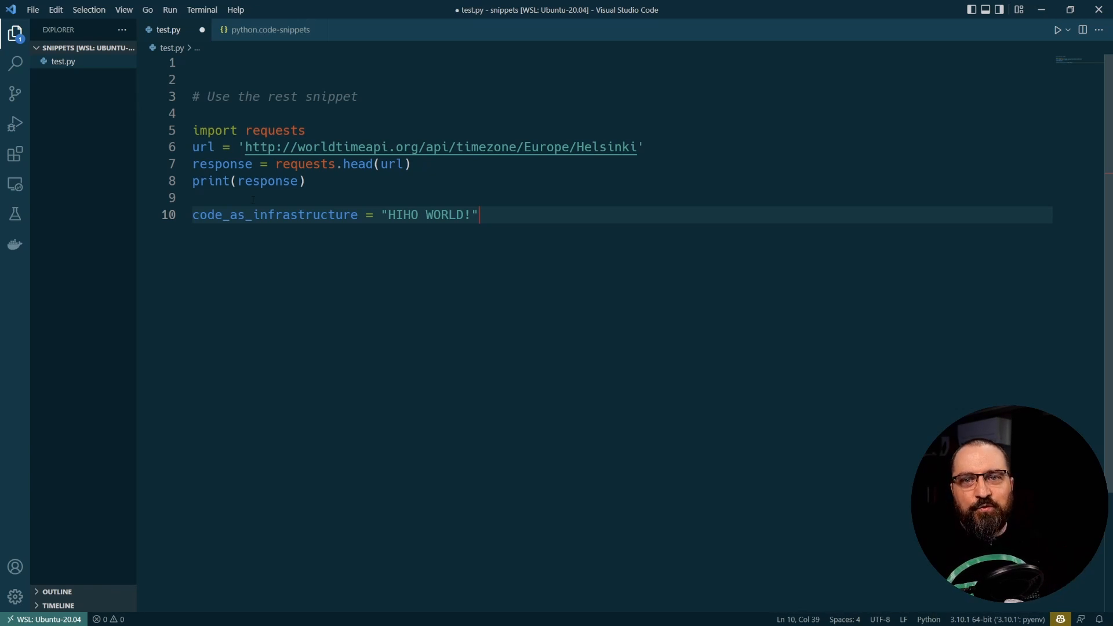
key(Enter)
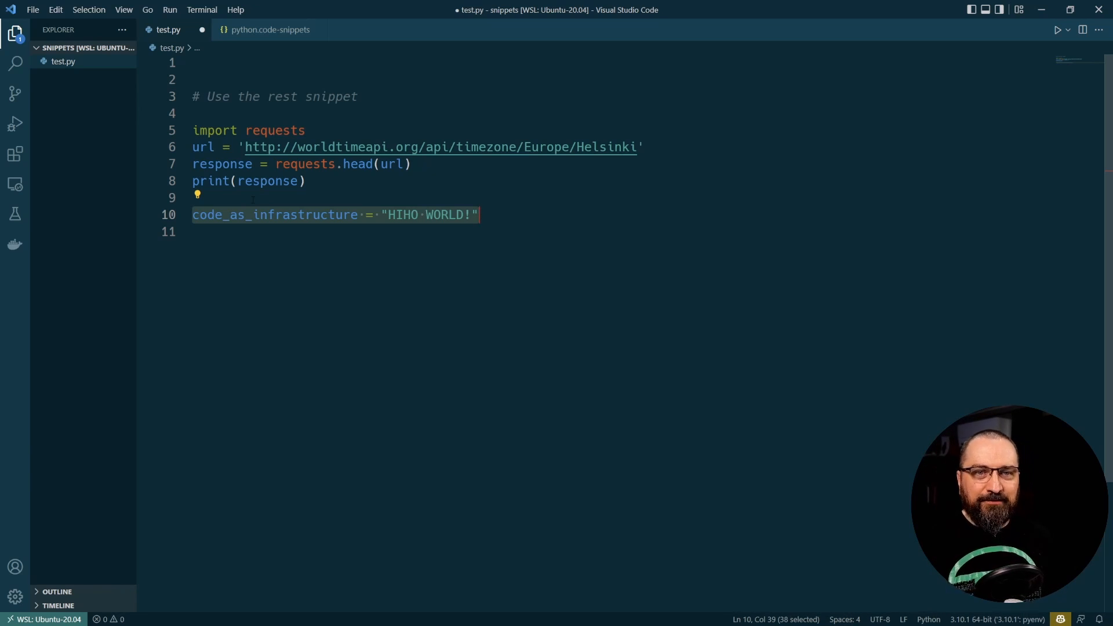
key(ctrl+s)
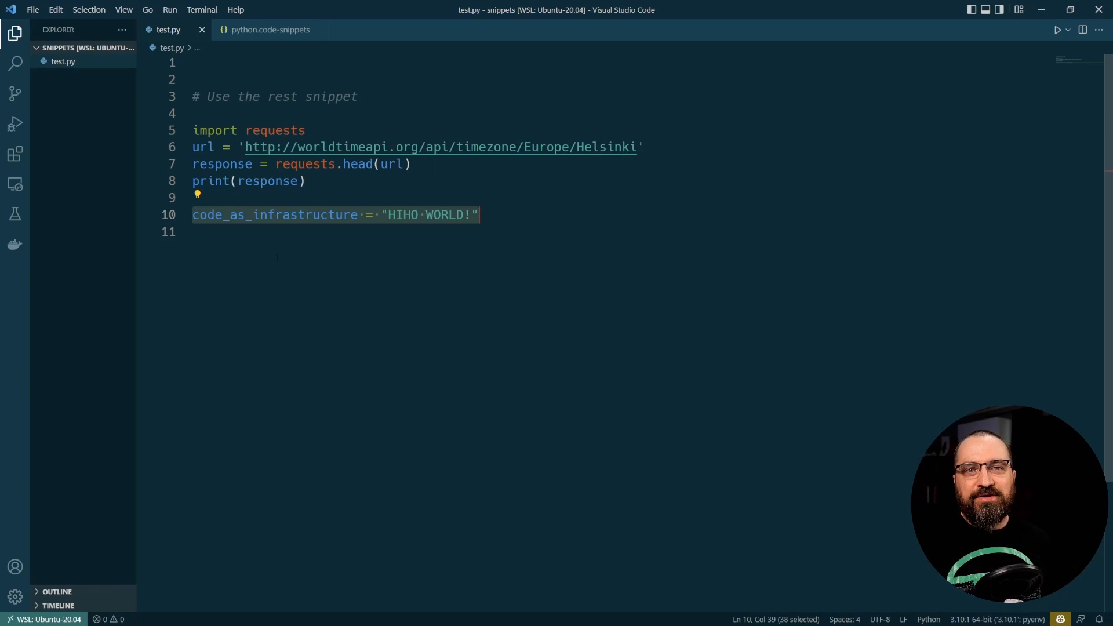
click(269, 29)
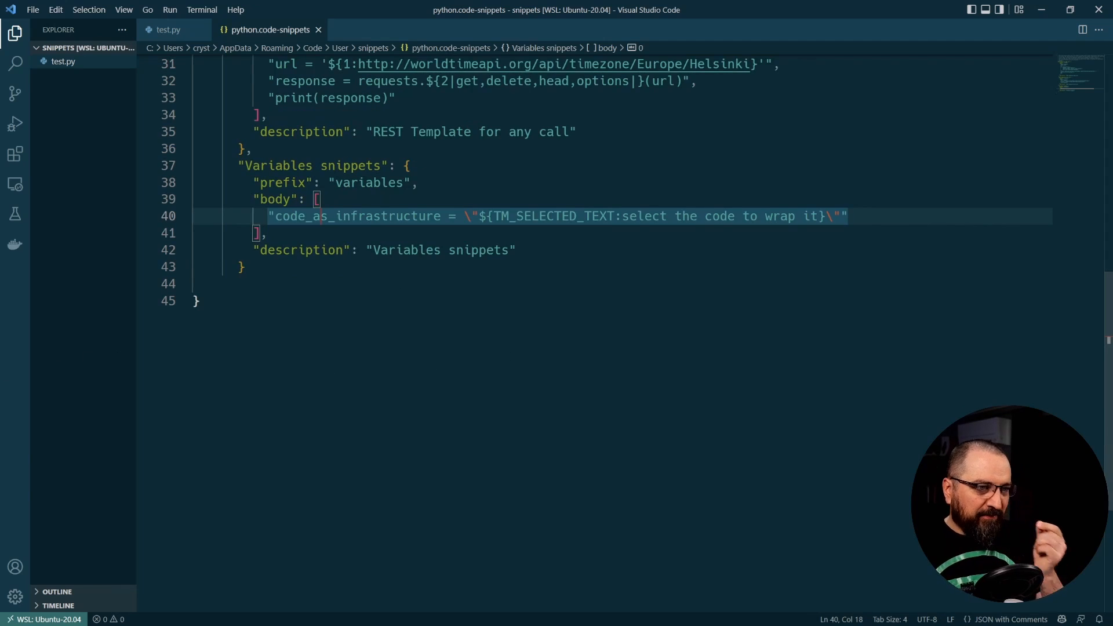
Close the python.code-snippets tab to return to test.py
click(168, 29)
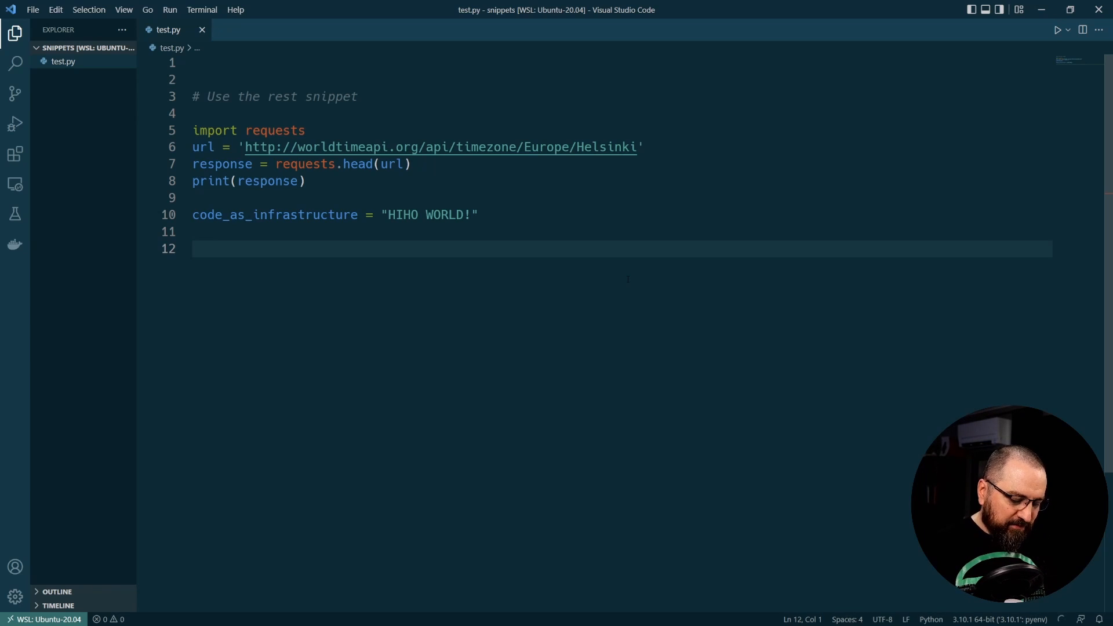
Search the command palette for 'keyb' and open Preferences: Open Keyboard Shortcuts
key(ctrl+shift+p)
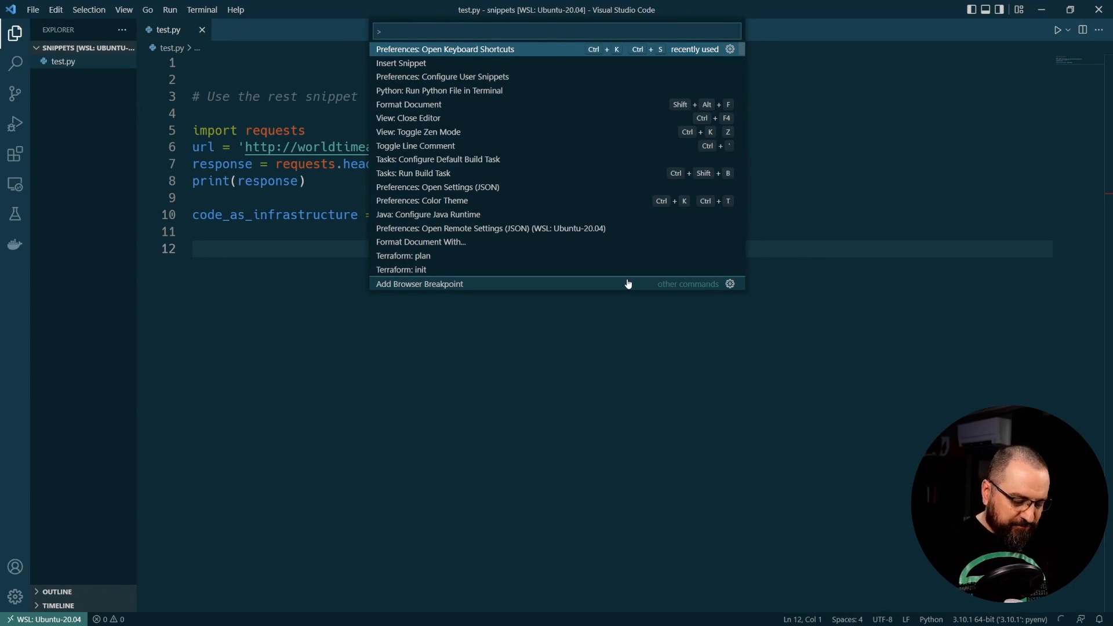
text(keyb)
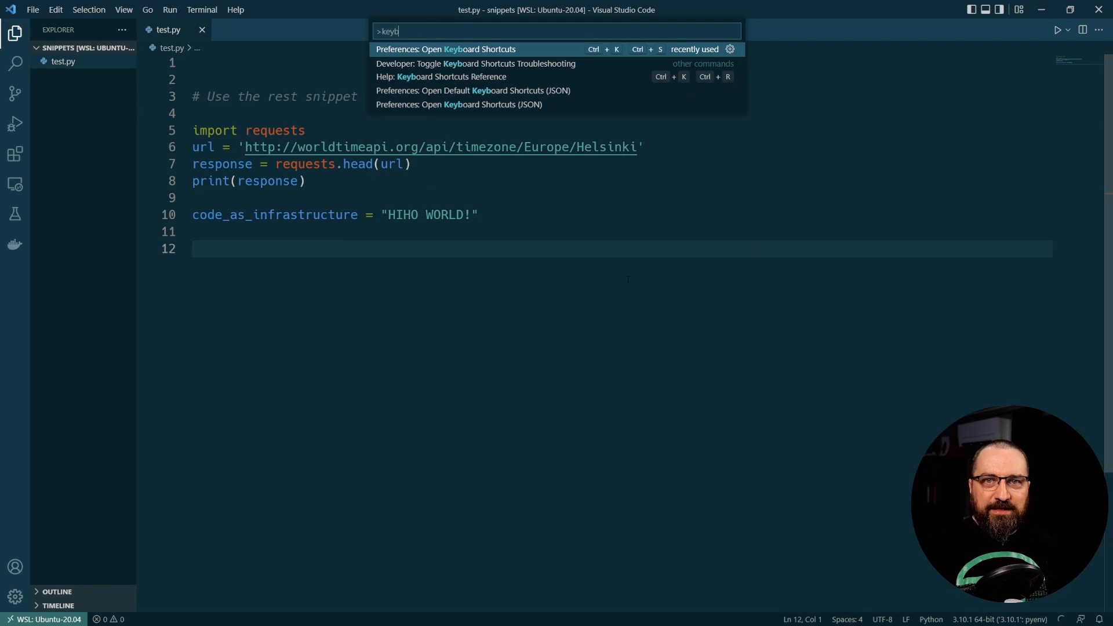
key(Backspace)
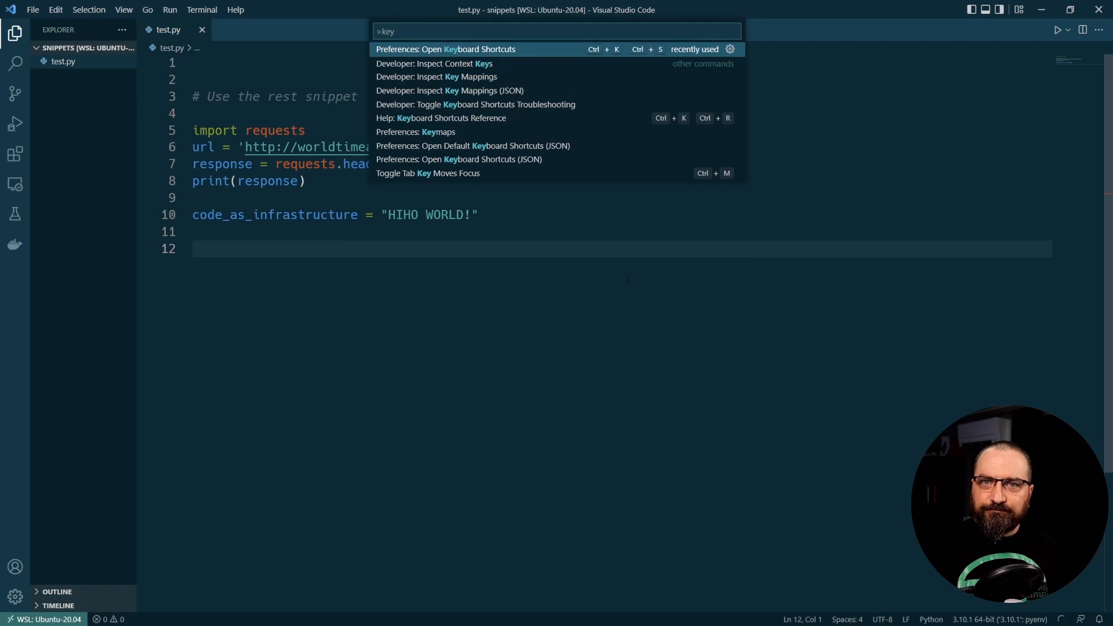
text(b)
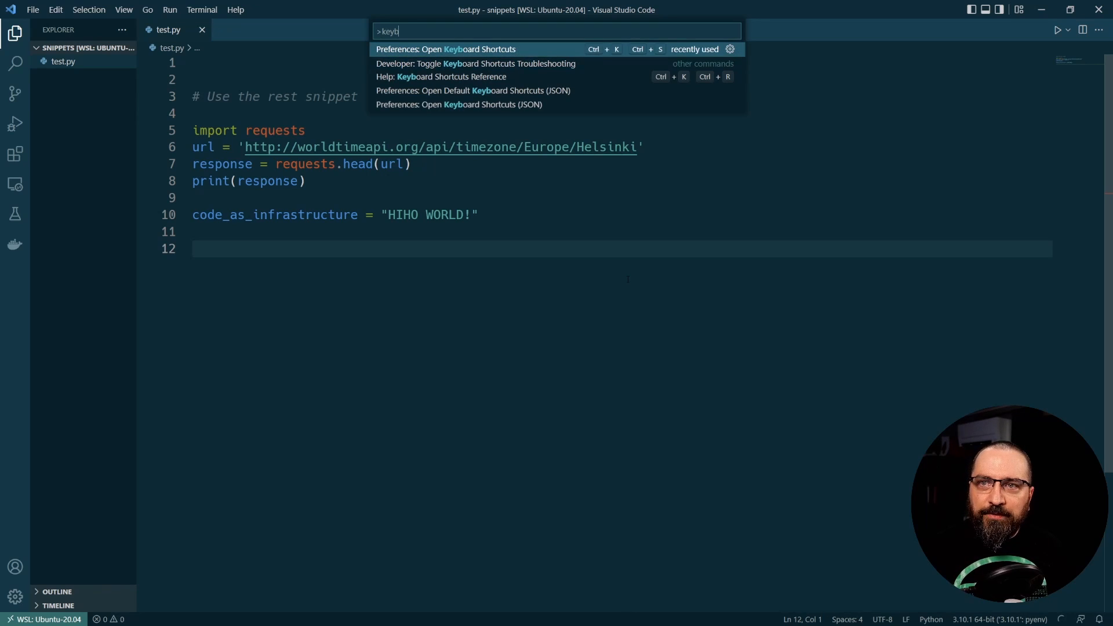
click(446, 48)
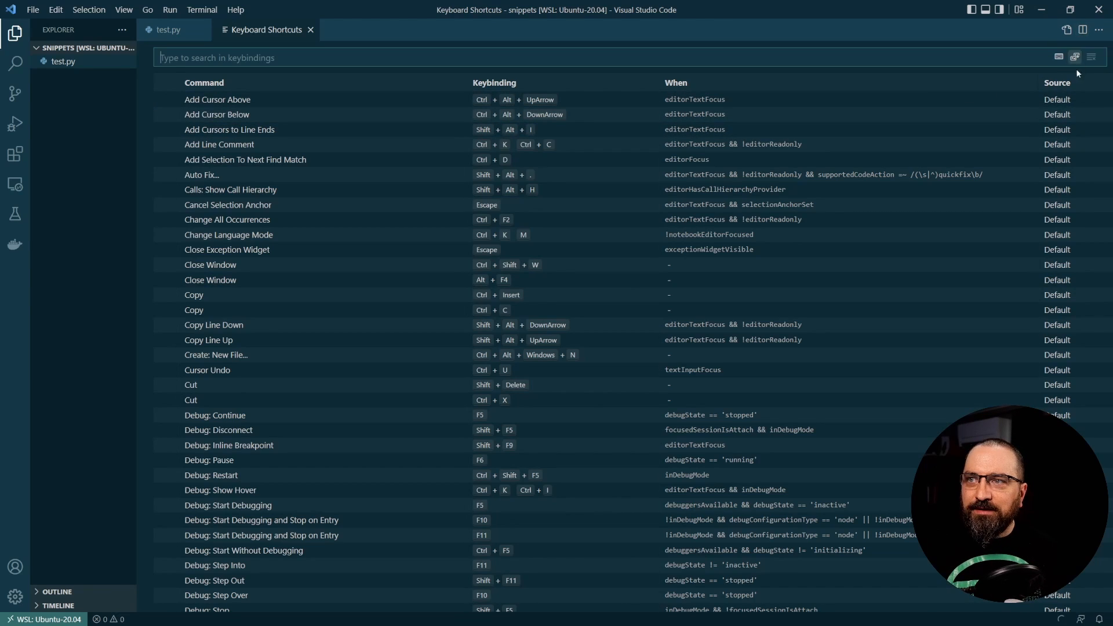
mouse_move(1066, 29)
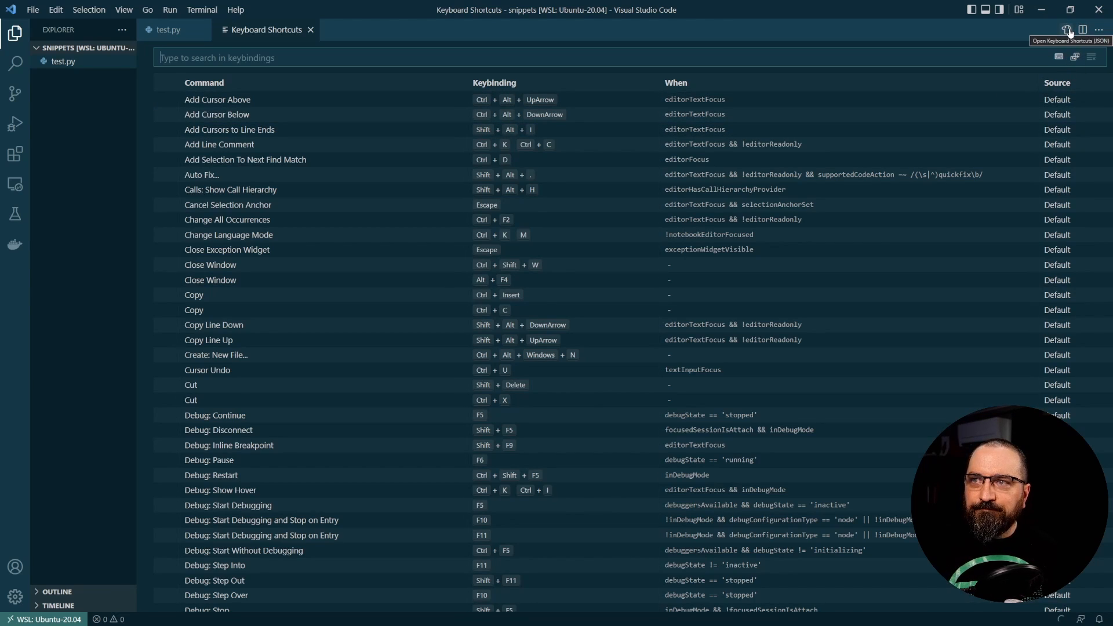
Open keybindings.json with a ctrl+k 1 binding inserting the code_as_infrastructure snippet
click(1071, 30)
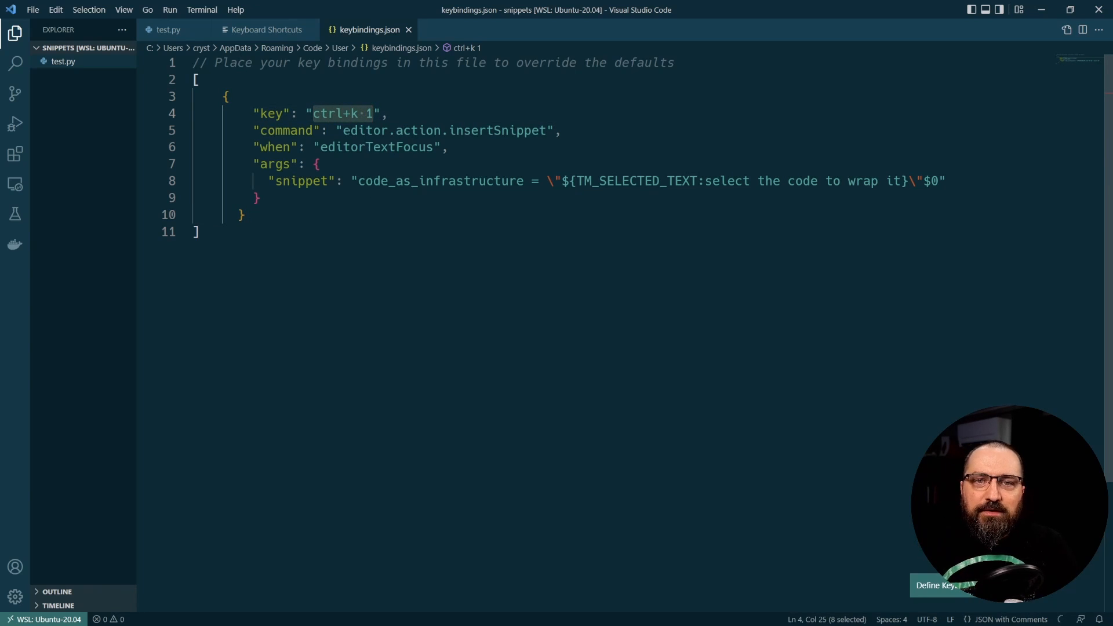
Select the shortcut value in keybindings.json, then type HEYHOO on line 12 of test.py
double_click(444, 130)
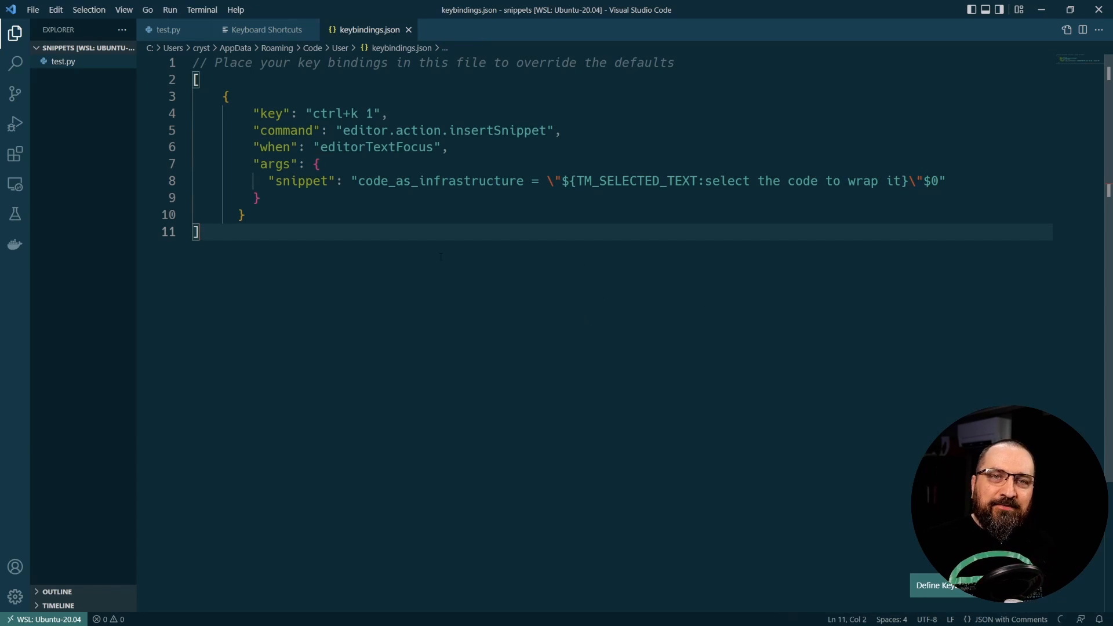
click(168, 29)
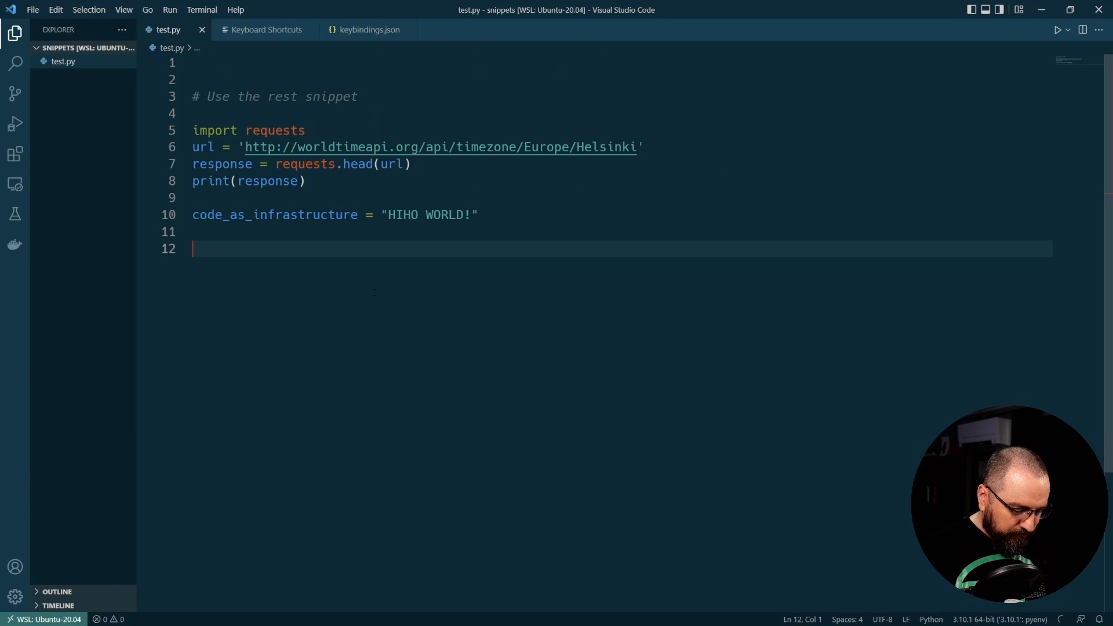
text(HEYHOO)
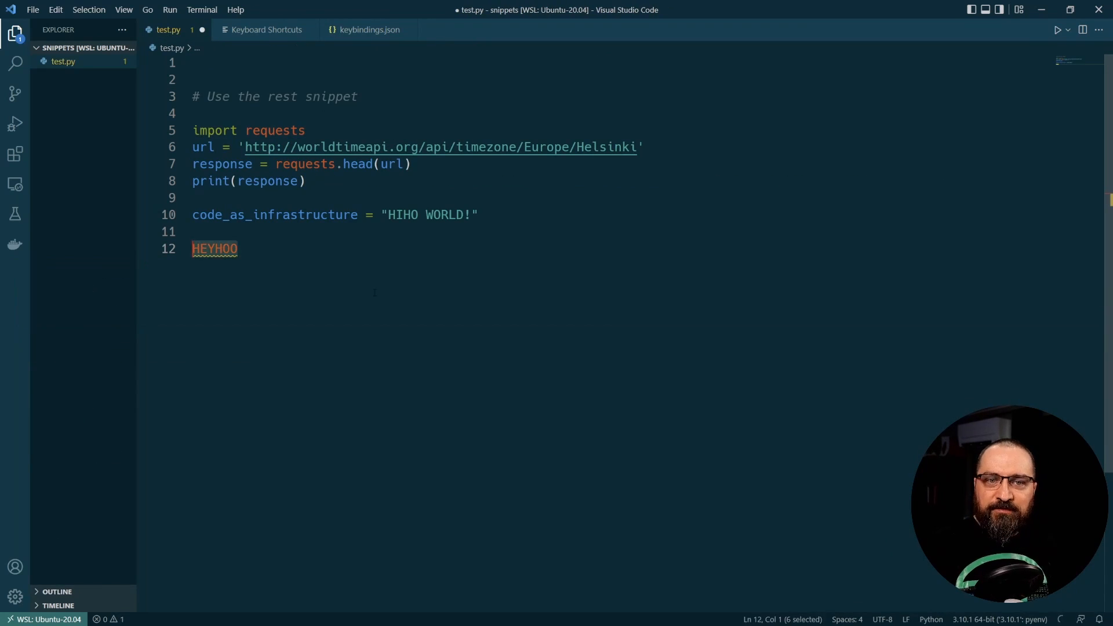